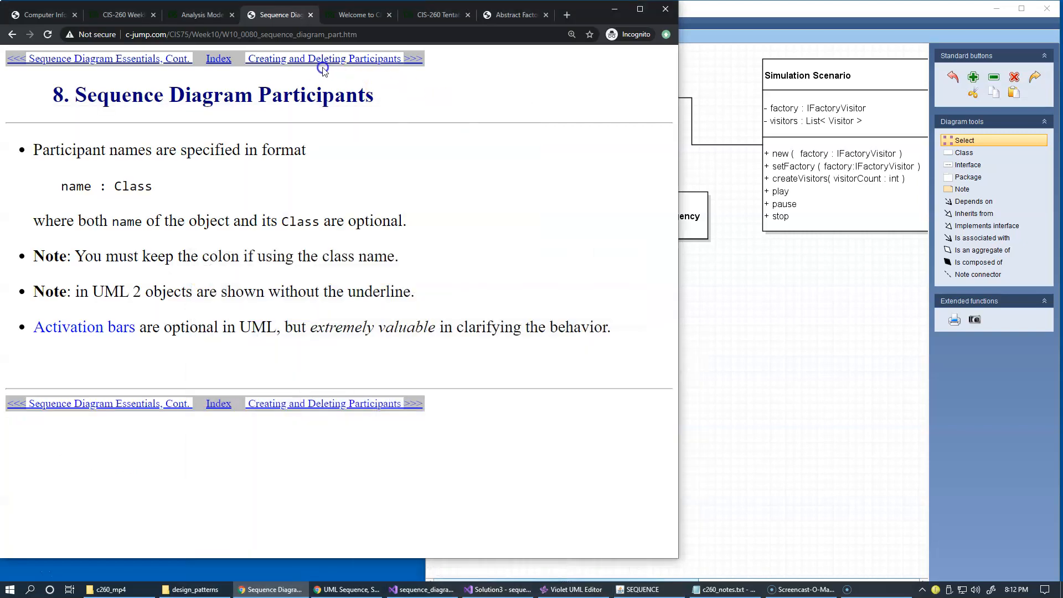
Advance the tutorial from the Participants page to slide 9, Creating and Deleting Participants
click(322, 58)
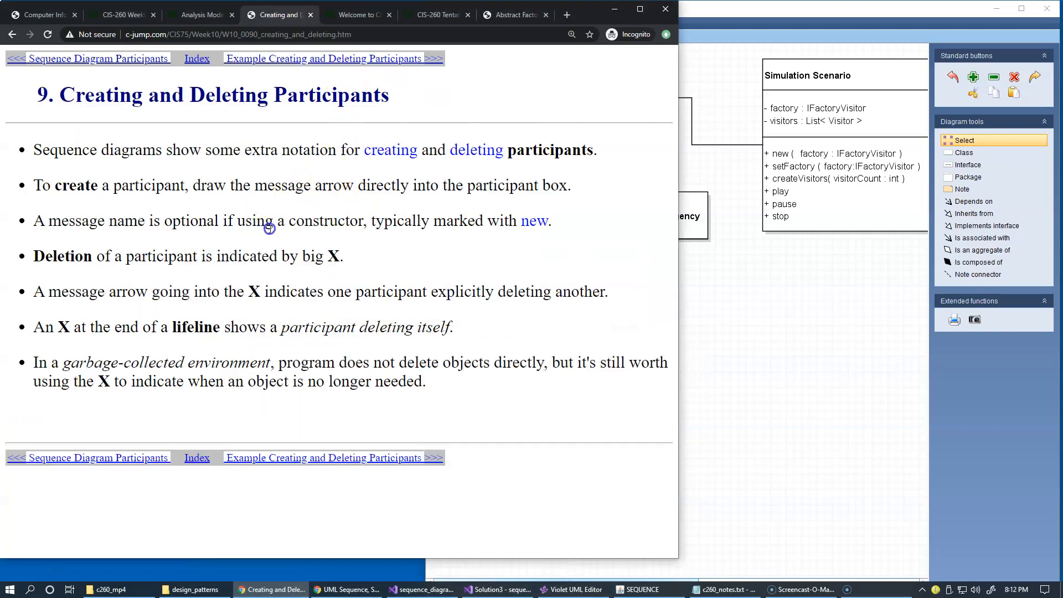
mouse_move(408, 326)
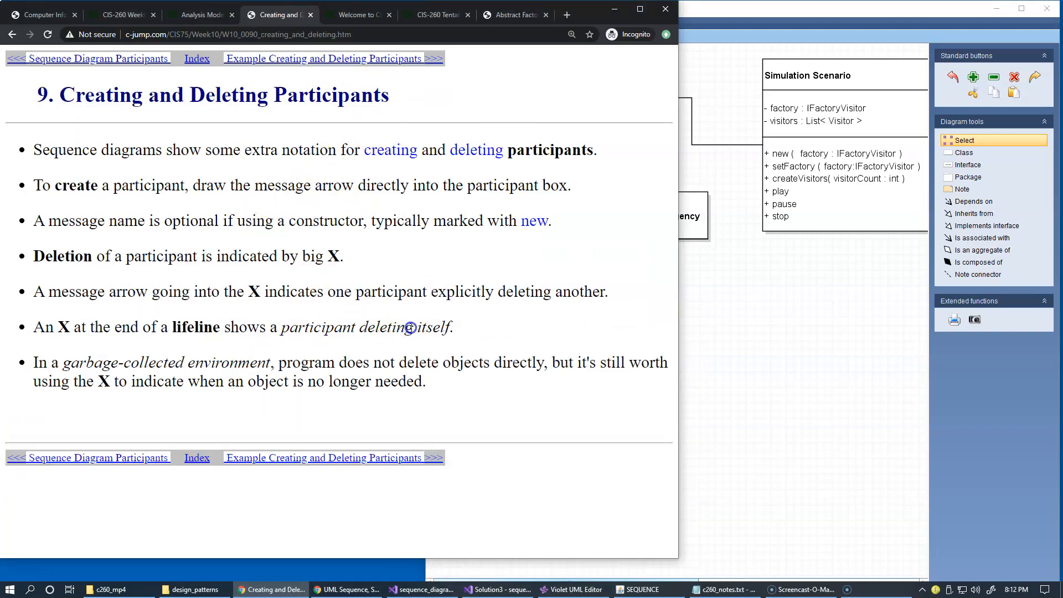
mouse_move(392, 310)
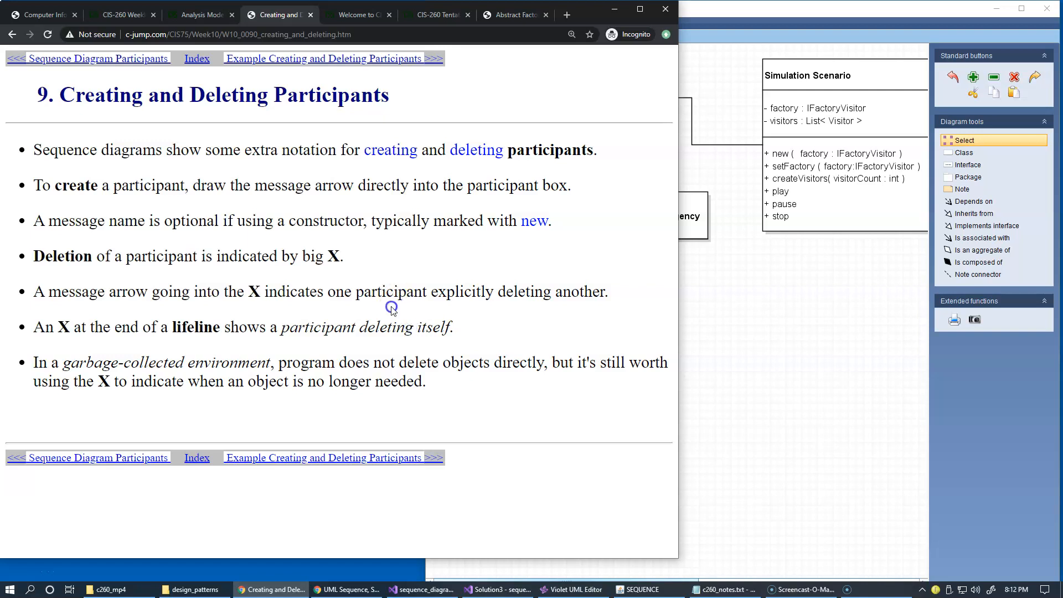
mouse_move(118, 132)
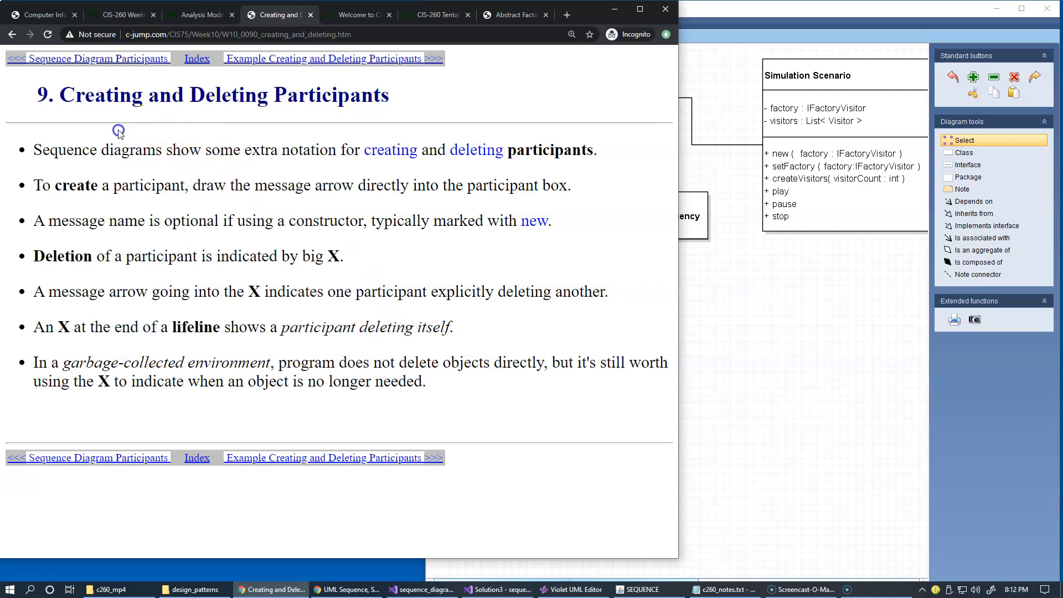
mouse_move(208, 168)
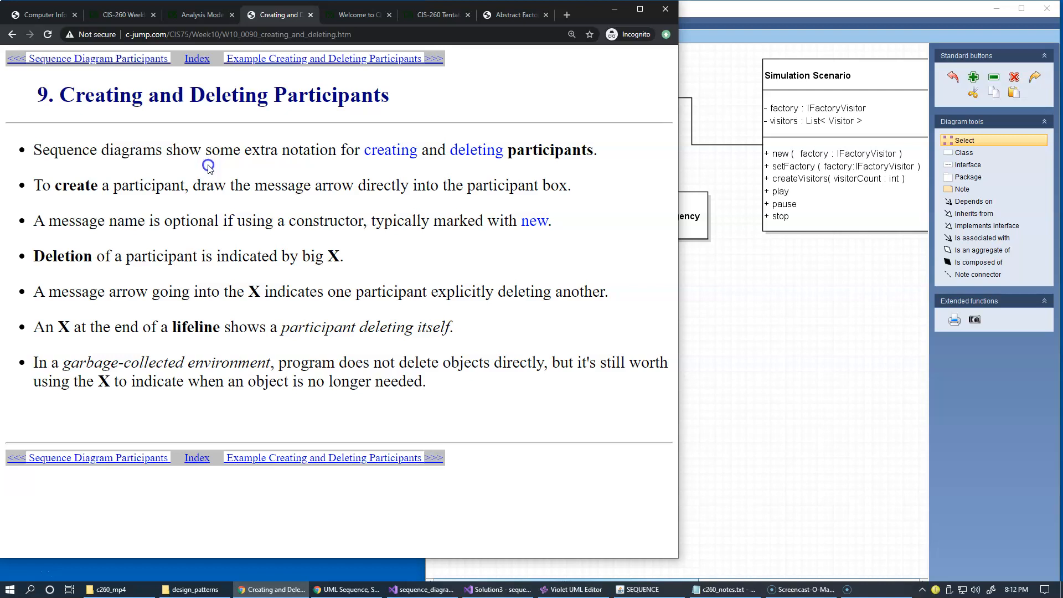
mouse_move(431, 169)
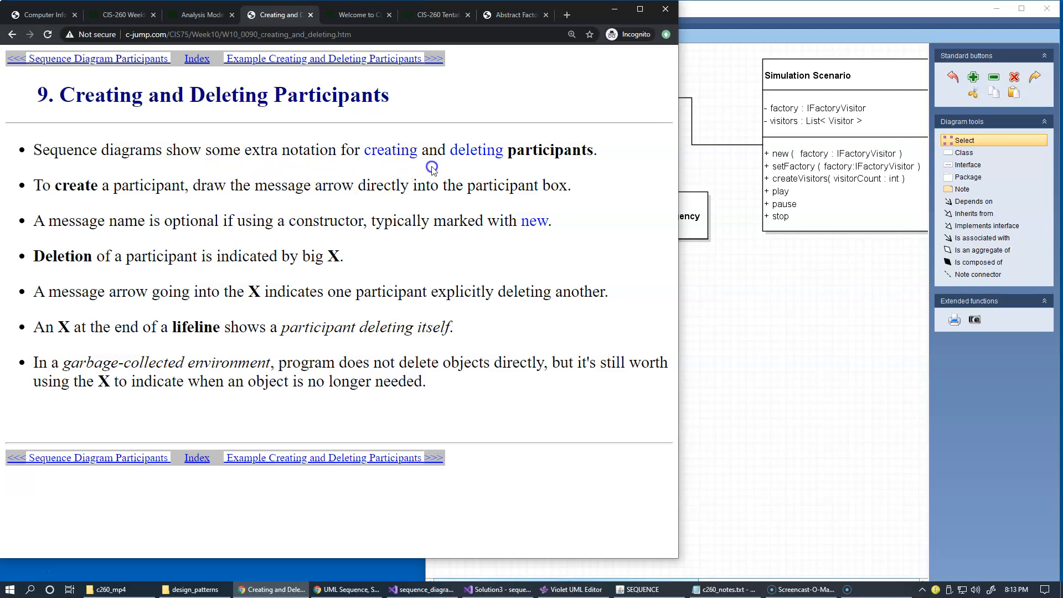
mouse_move(525, 166)
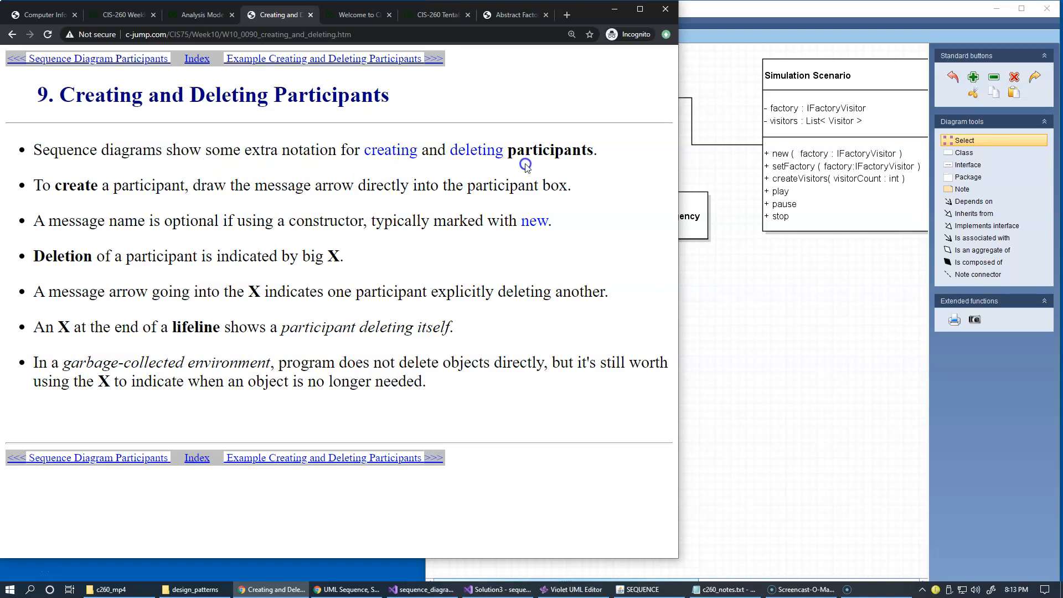
mouse_move(323, 59)
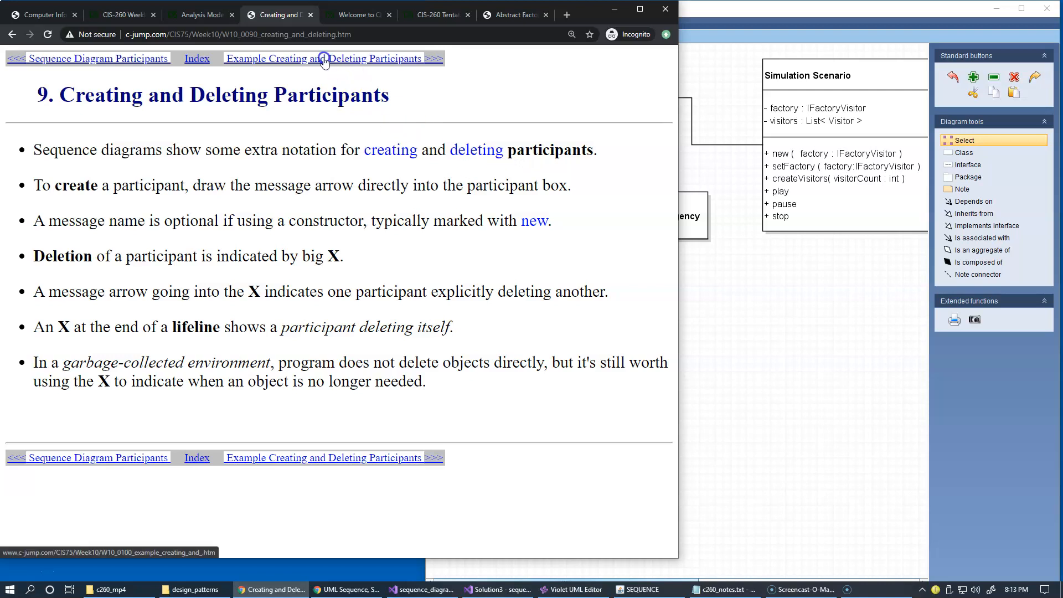
Advance to slide 10, Example Creating and Deleting Participants, showing its sequence diagram
click(331, 59)
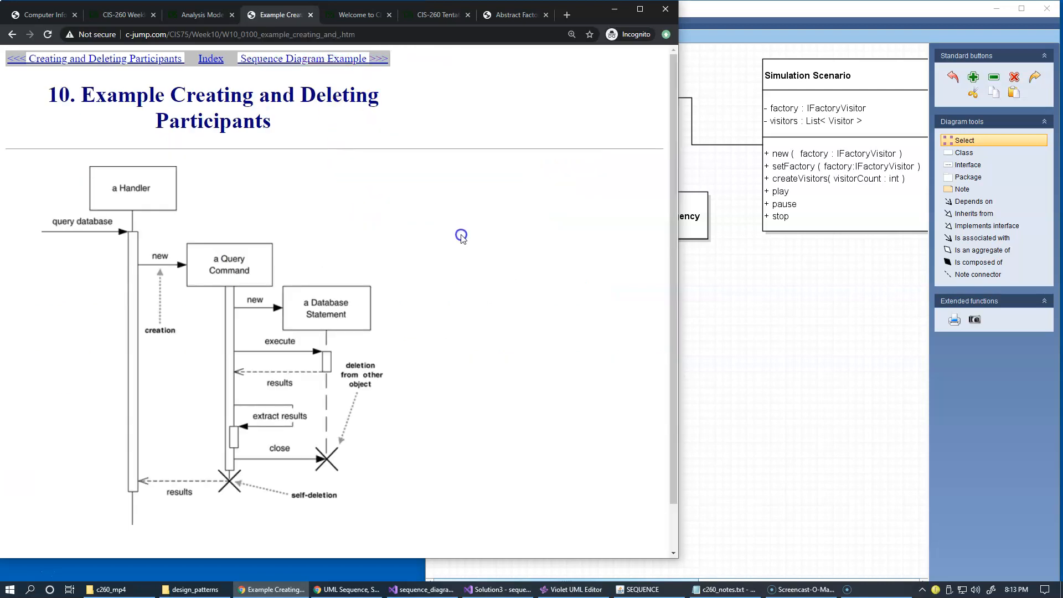
mouse_move(493, 316)
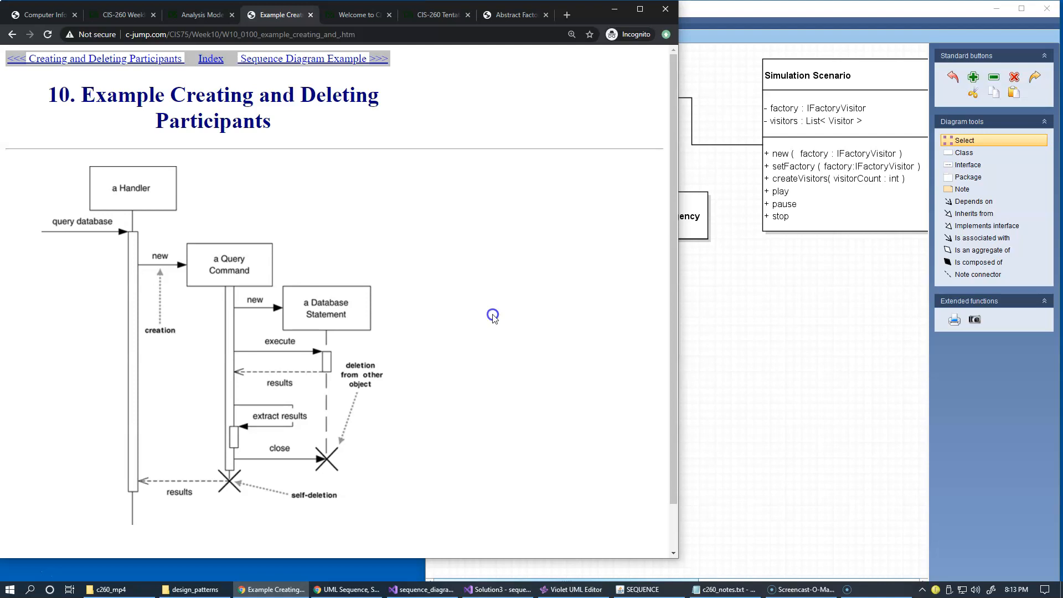
mouse_move(716, 292)
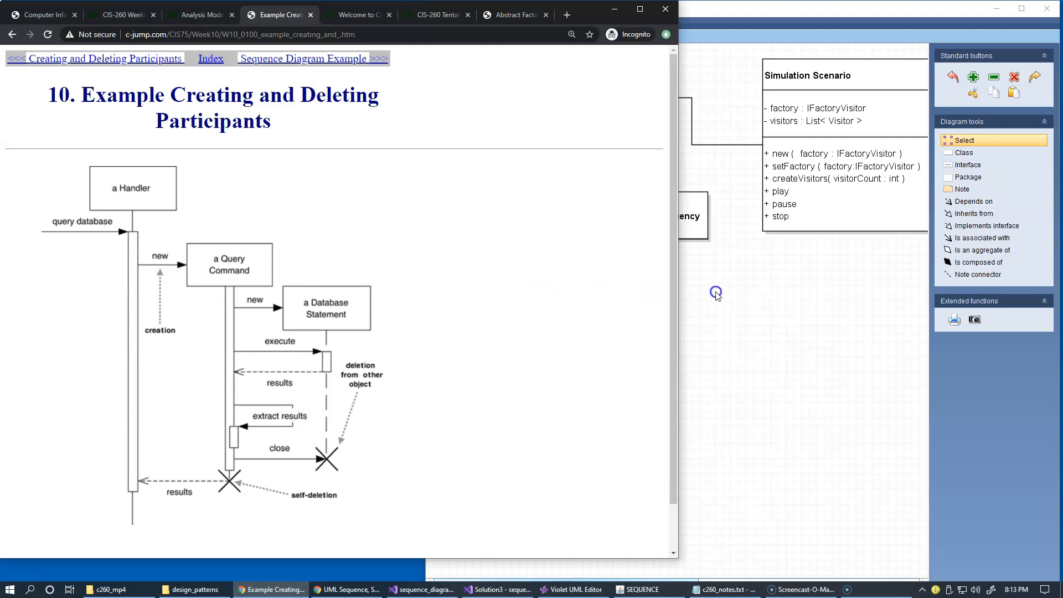
mouse_move(556, 274)
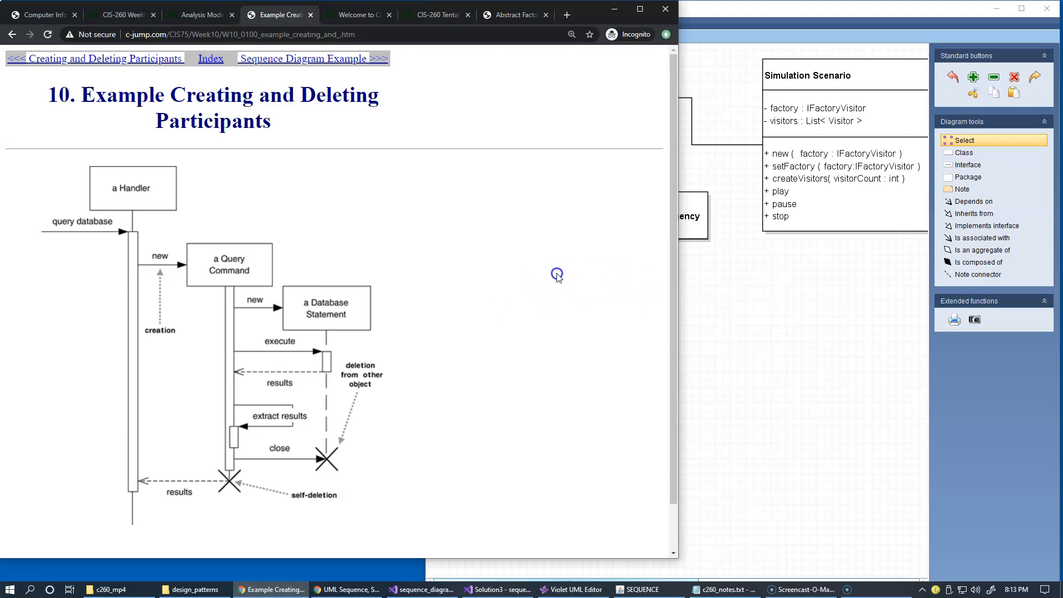
mouse_move(376, 224)
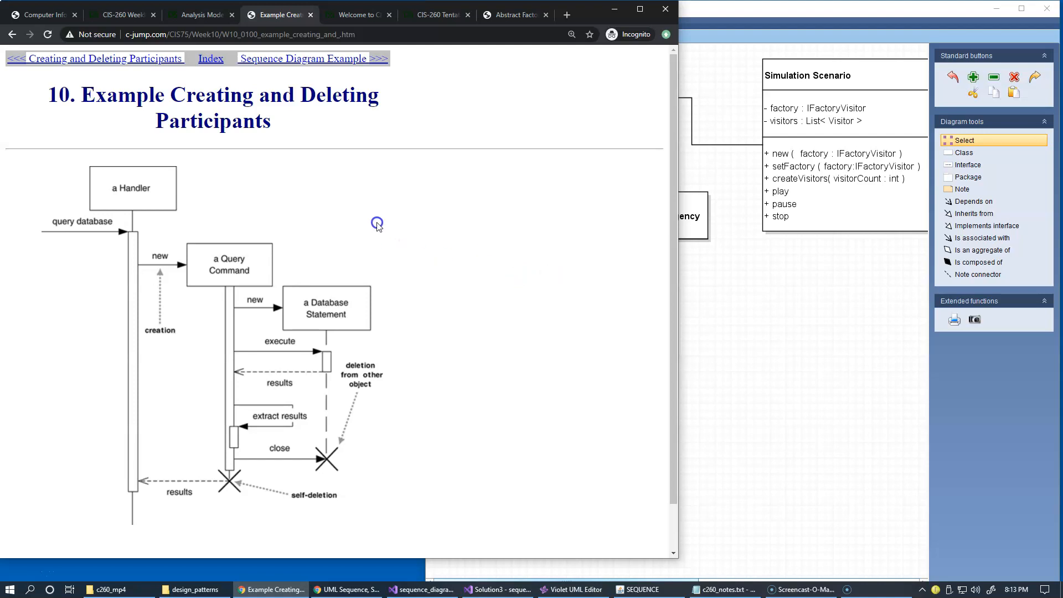
mouse_move(146, 264)
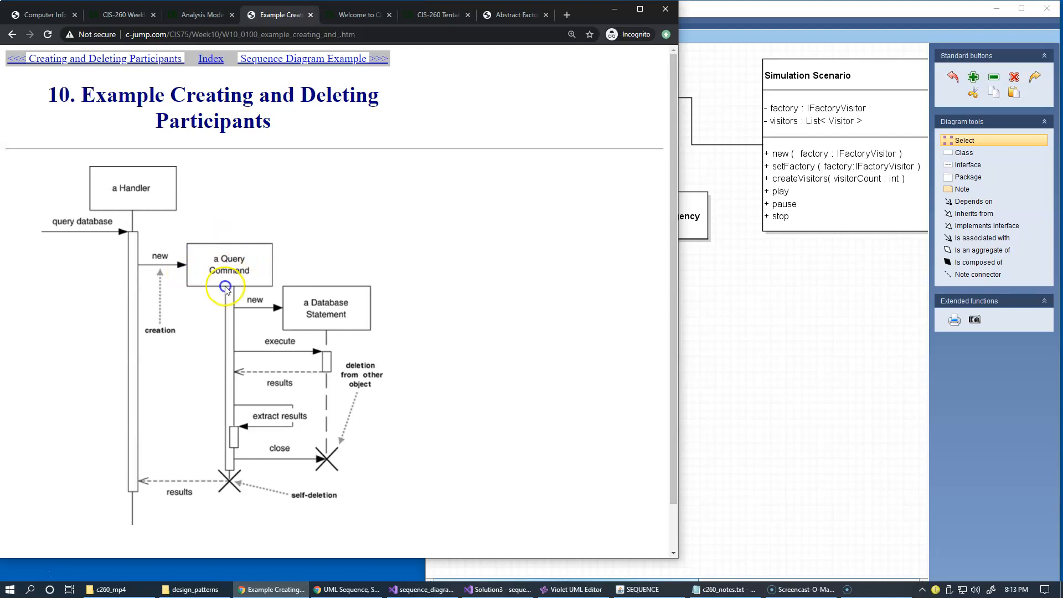
mouse_move(228, 259)
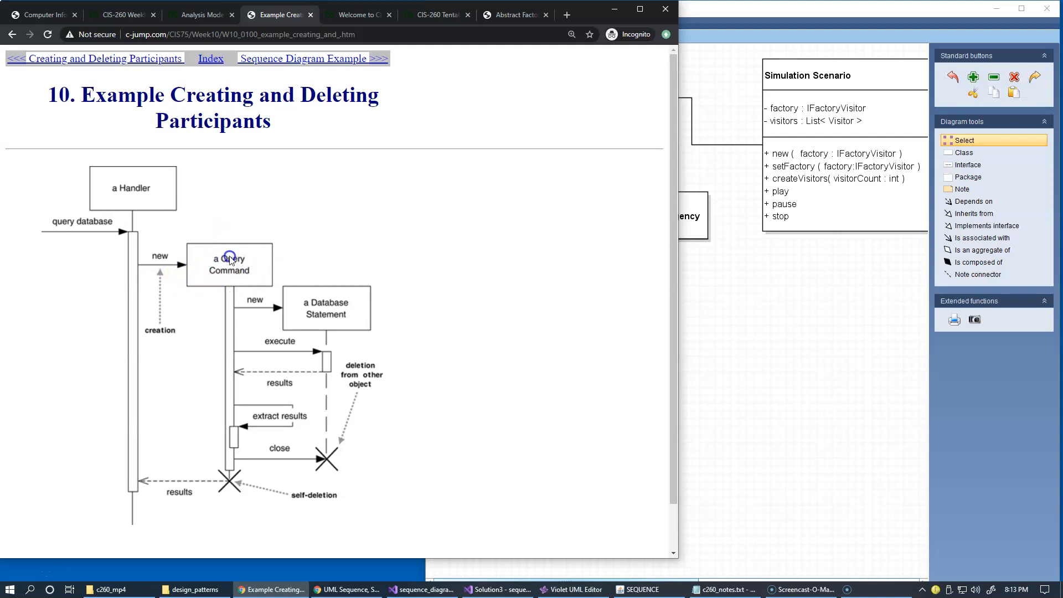
mouse_move(198, 256)
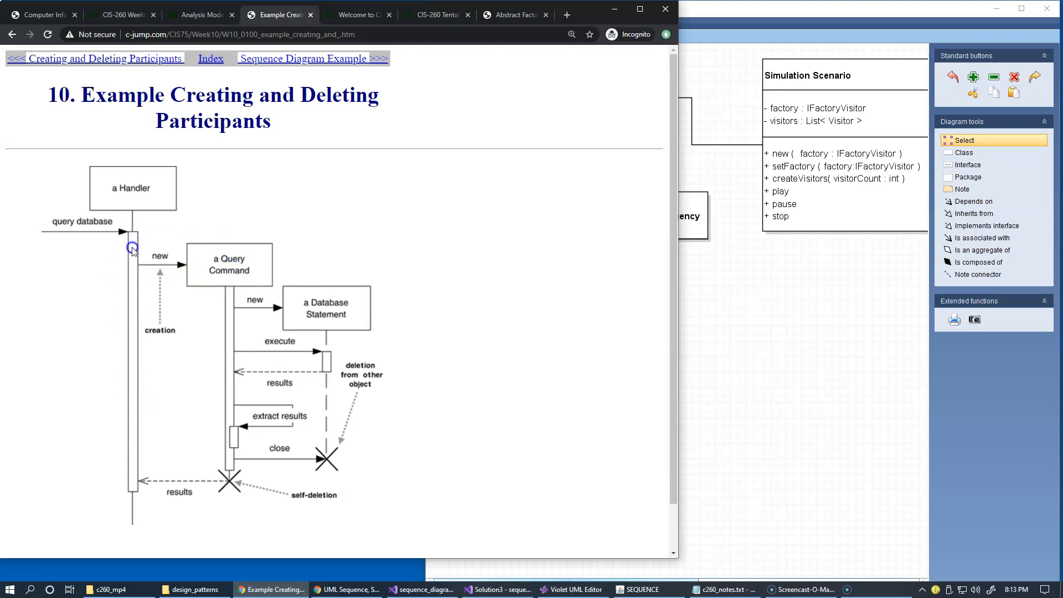
mouse_move(137, 417)
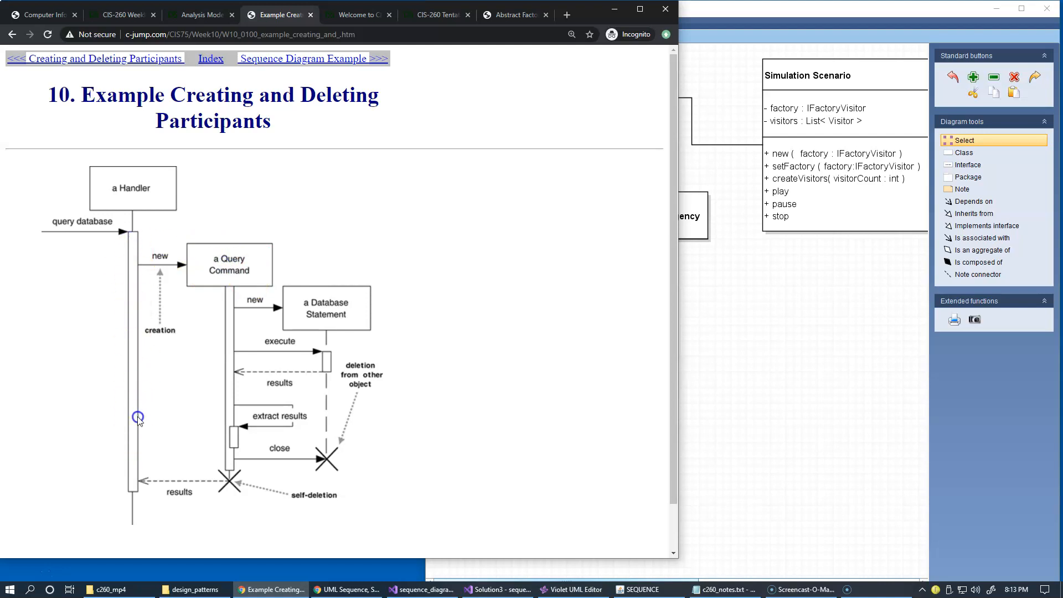
mouse_move(134, 265)
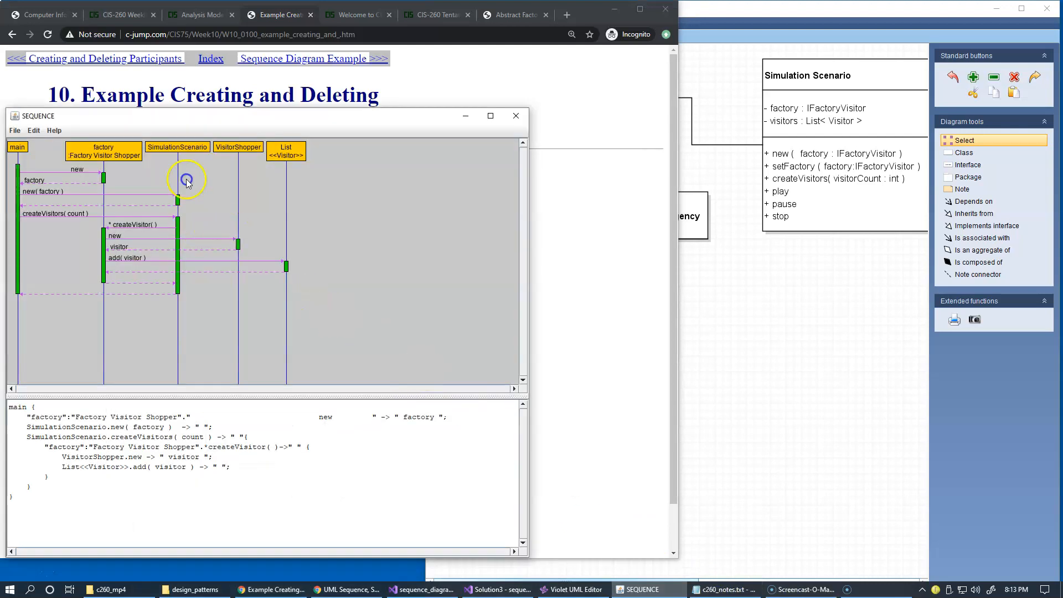
mouse_move(92, 147)
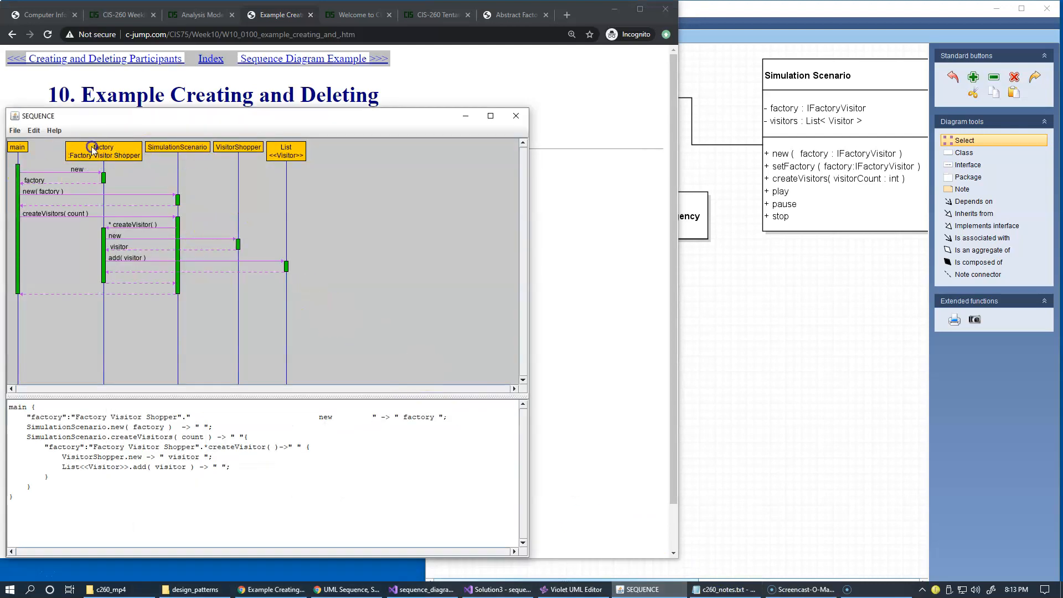
mouse_move(406, 129)
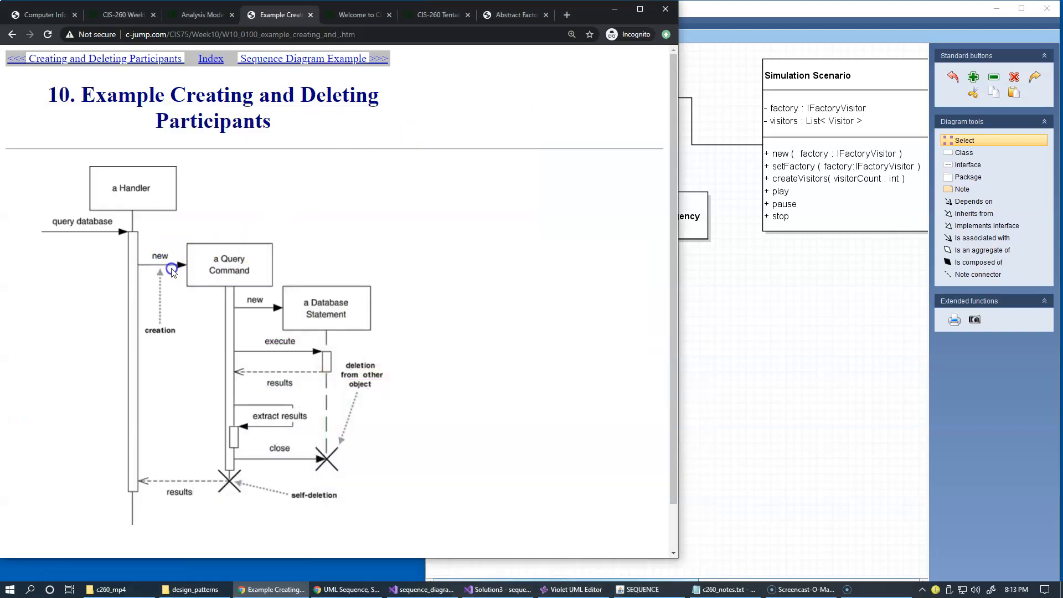
mouse_move(242, 256)
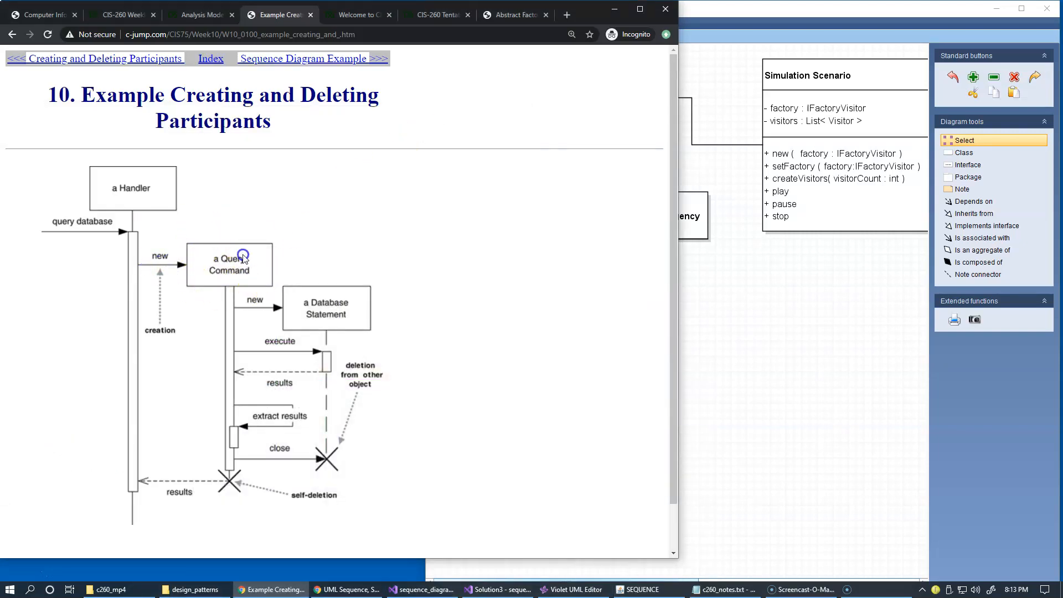
mouse_move(197, 238)
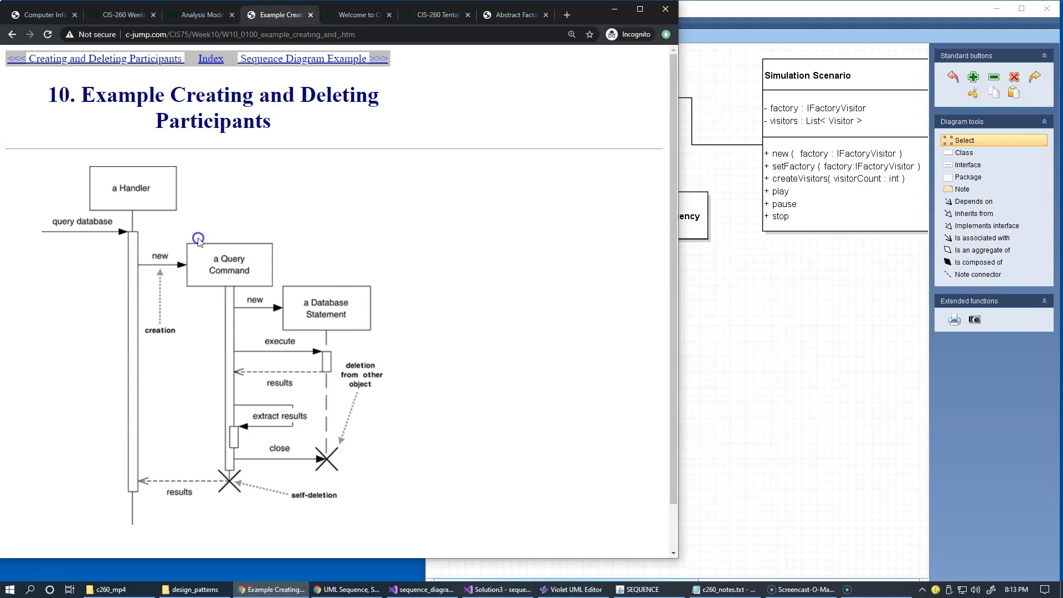
mouse_move(222, 259)
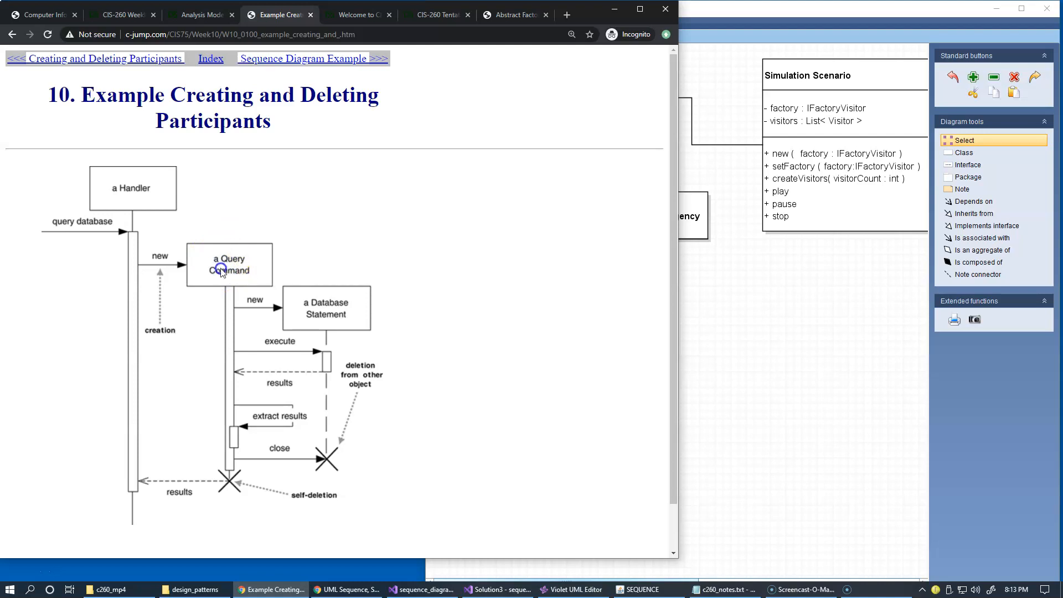
mouse_move(605, 524)
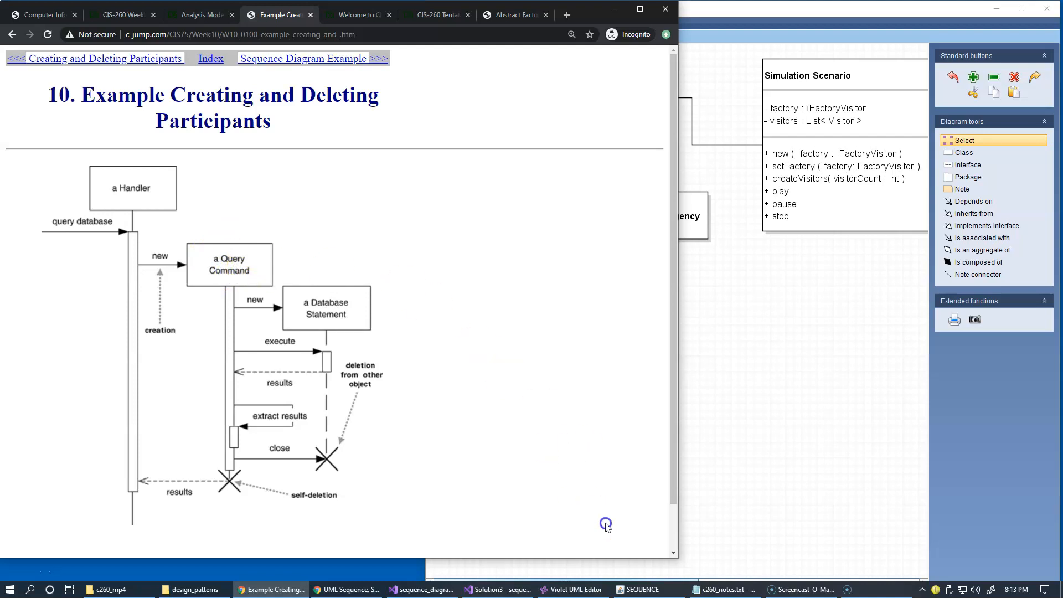
click(639, 588)
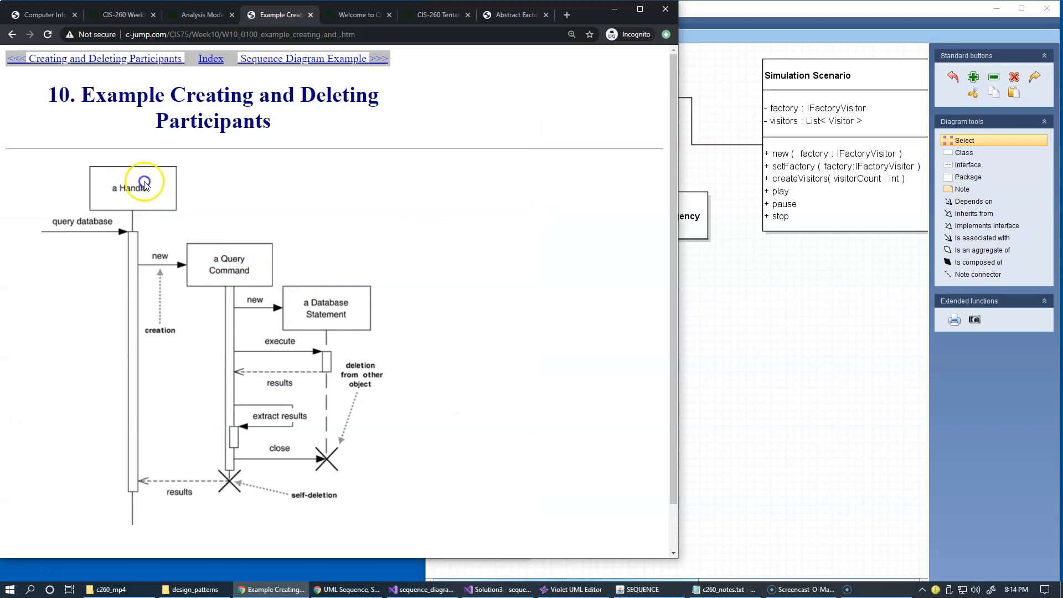
mouse_move(329, 325)
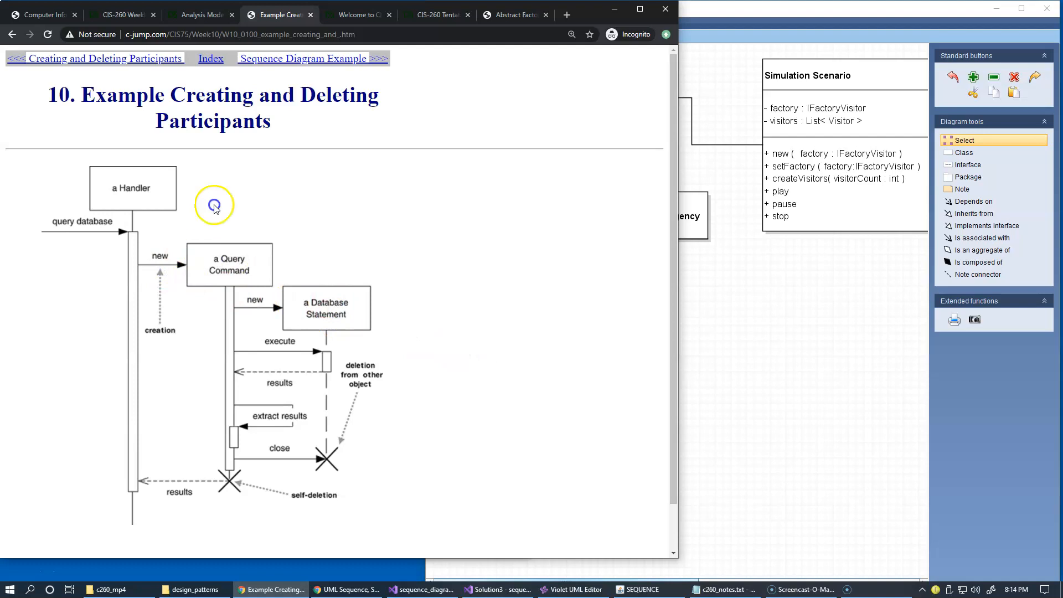
mouse_move(487, 252)
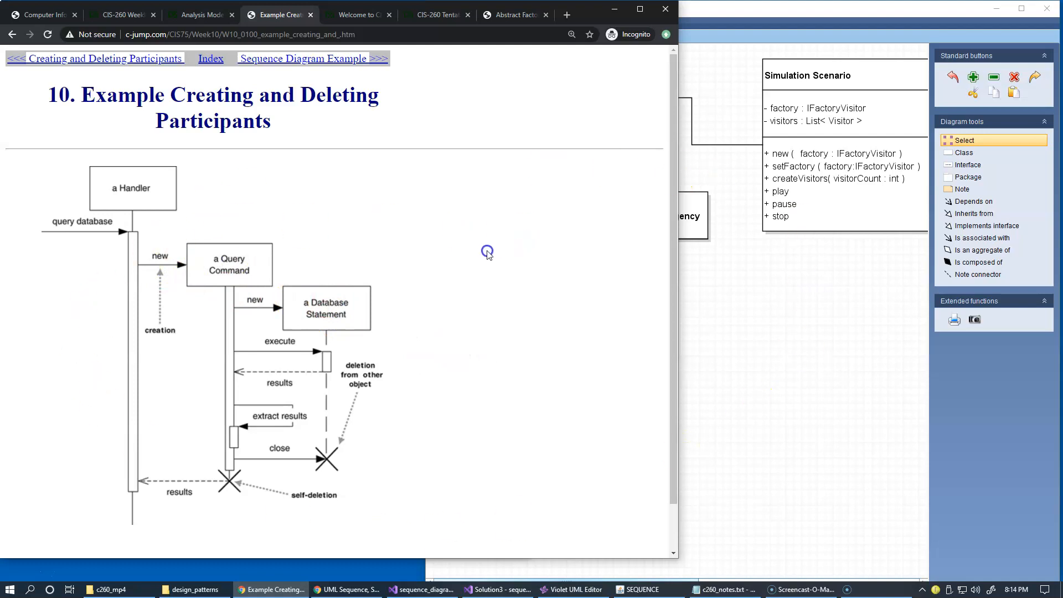
mouse_move(237, 216)
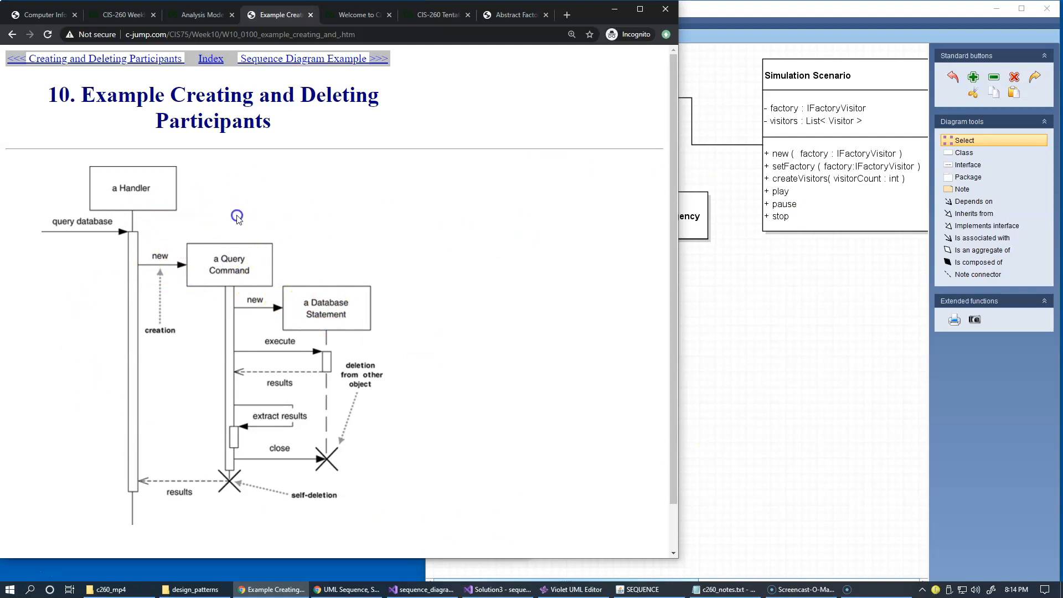
mouse_move(159, 204)
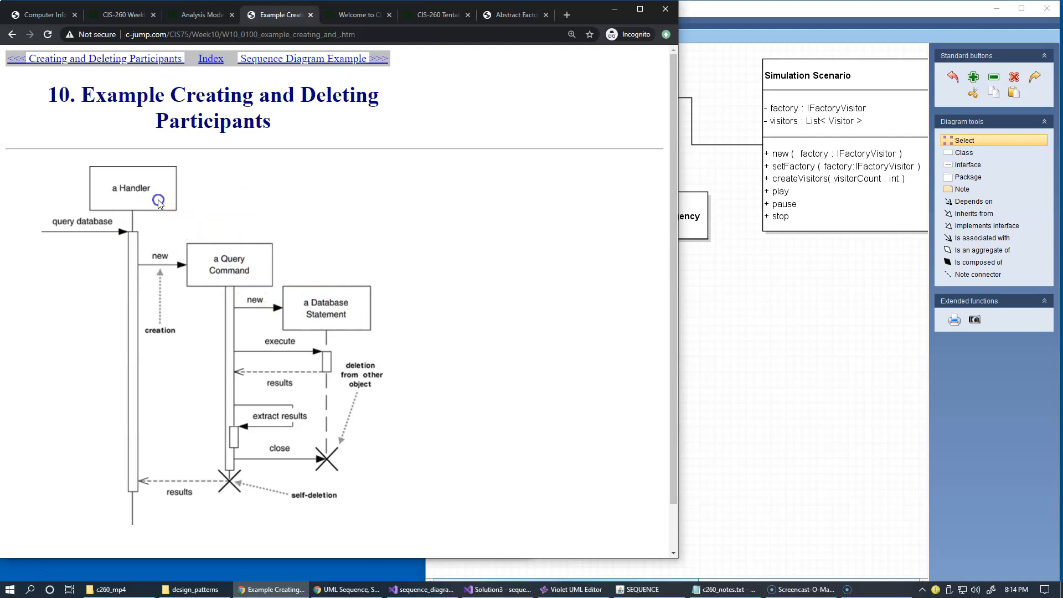
mouse_move(386, 323)
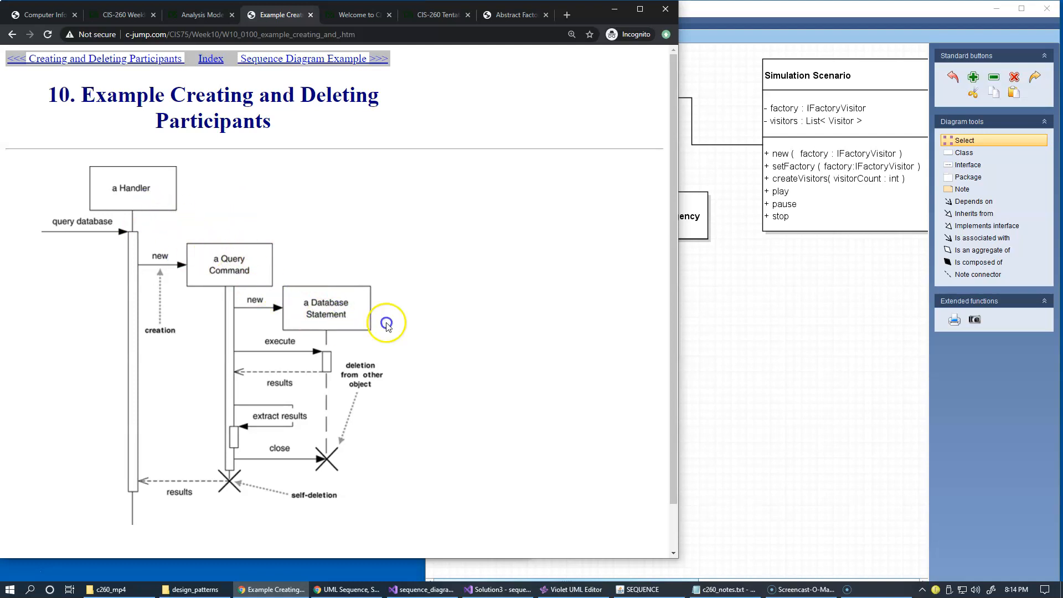
mouse_move(412, 352)
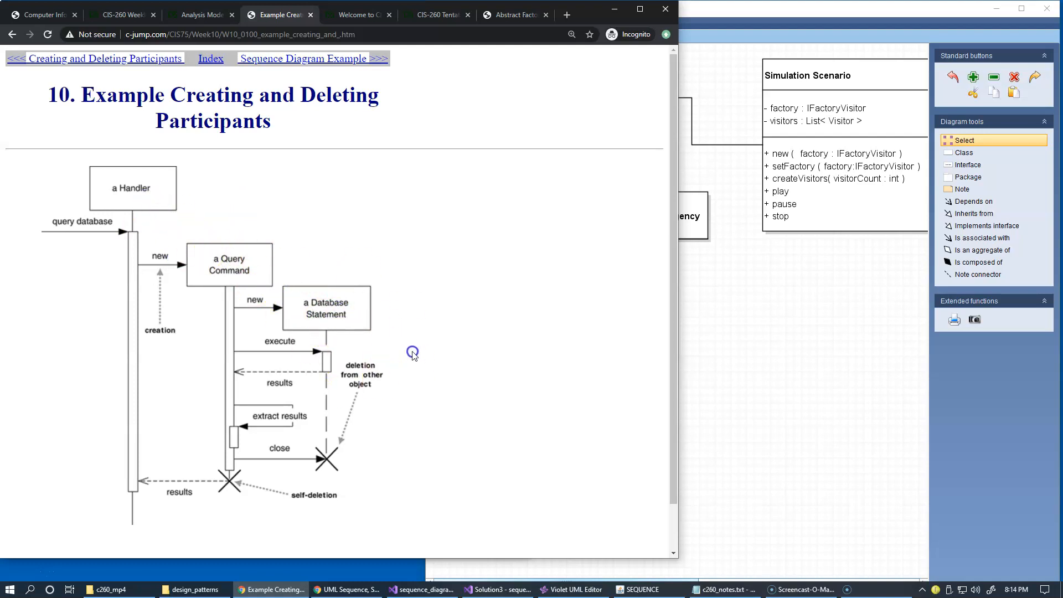
mouse_move(413, 345)
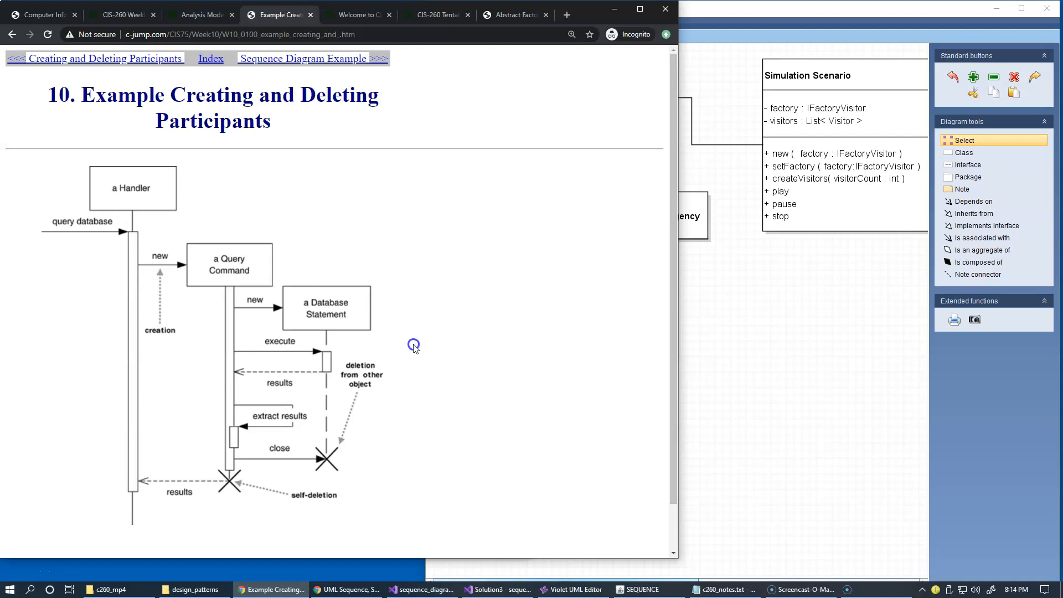
mouse_move(176, 255)
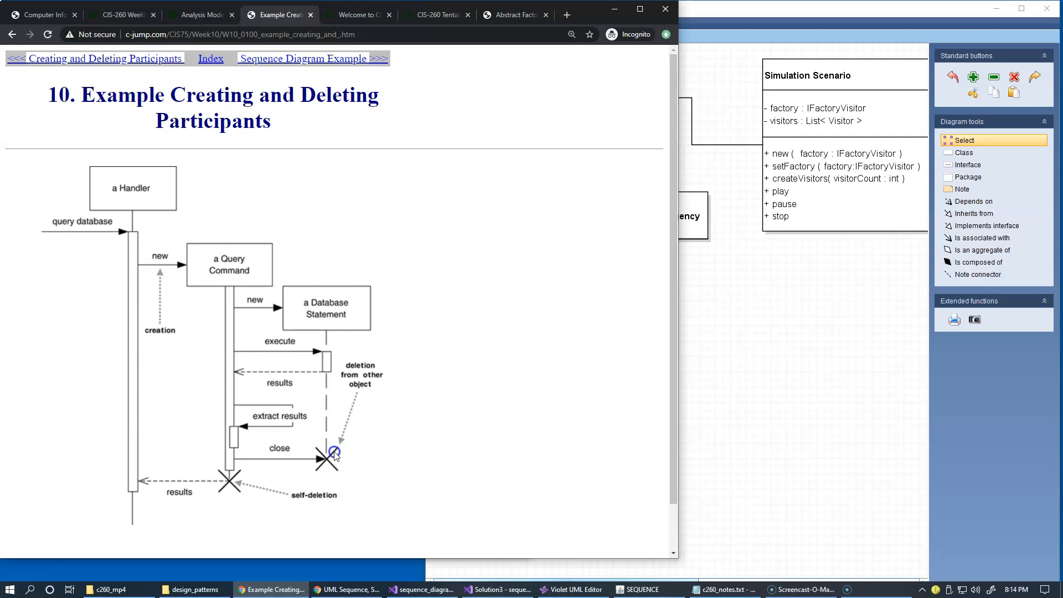
mouse_move(335, 459)
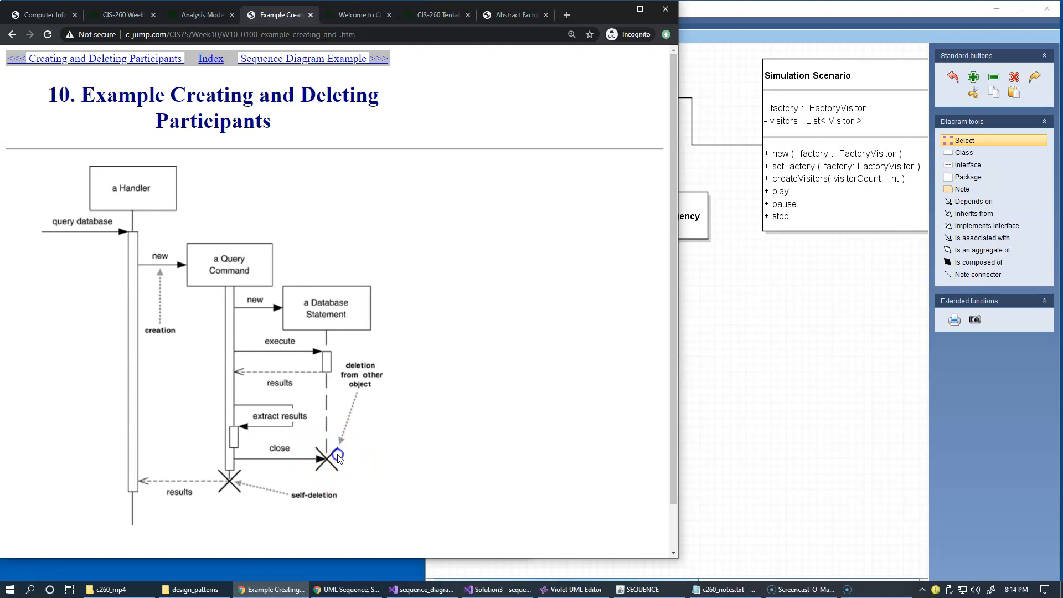
mouse_move(313, 446)
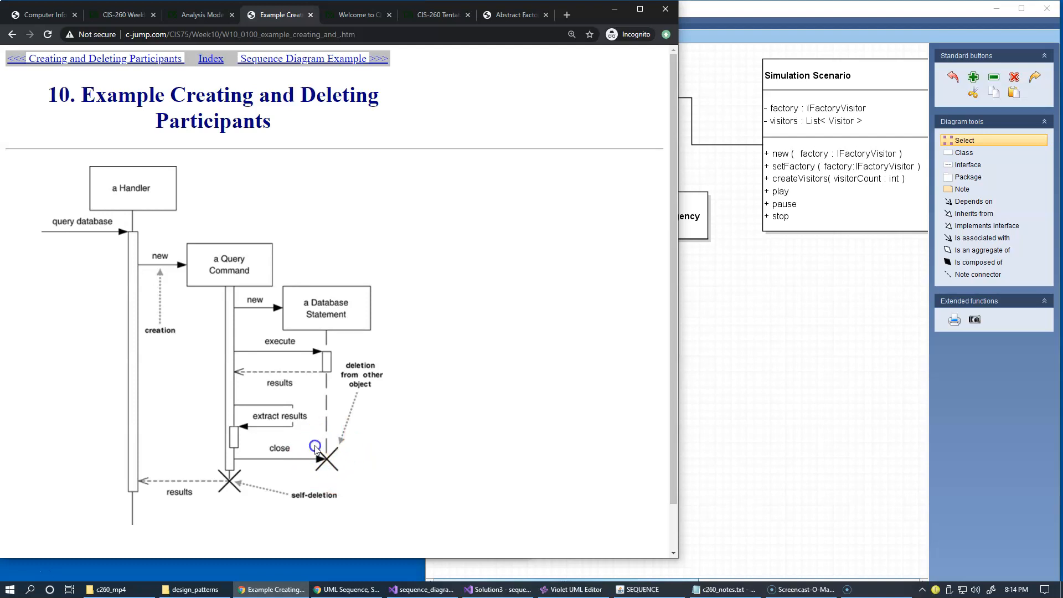
mouse_move(255, 309)
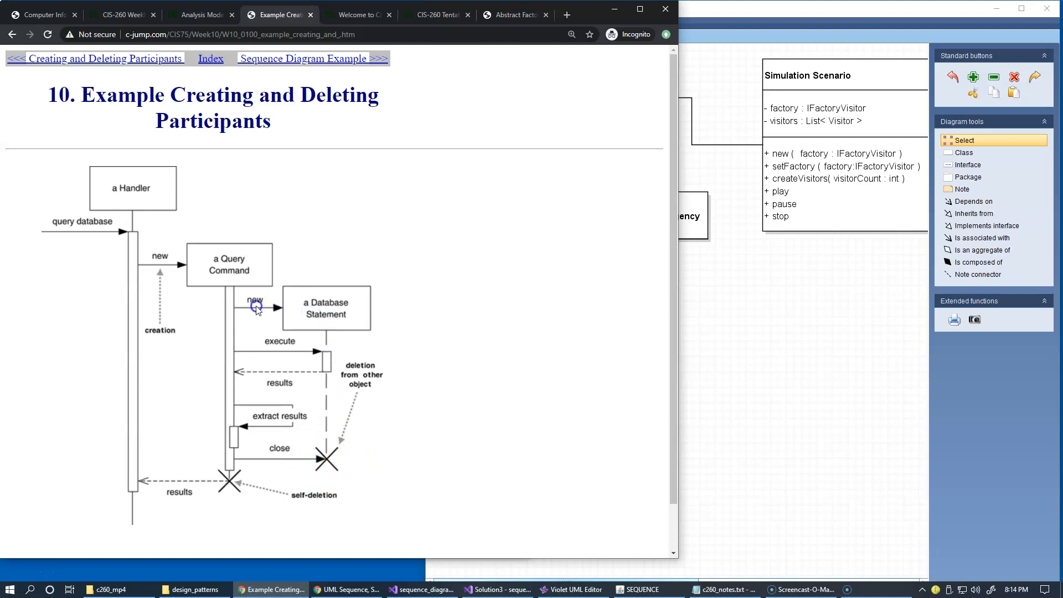
mouse_move(331, 345)
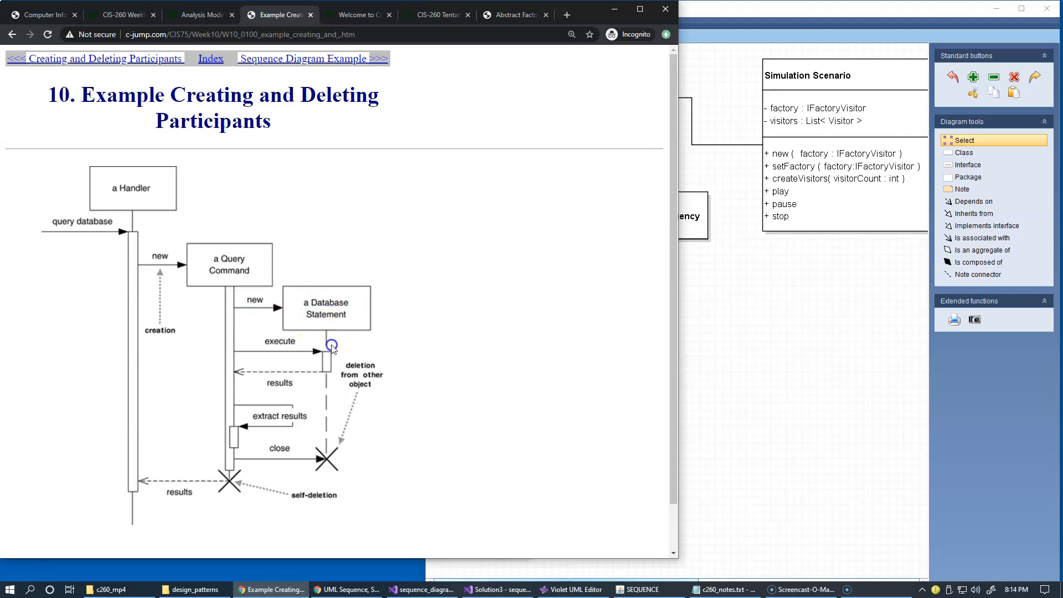
mouse_move(327, 371)
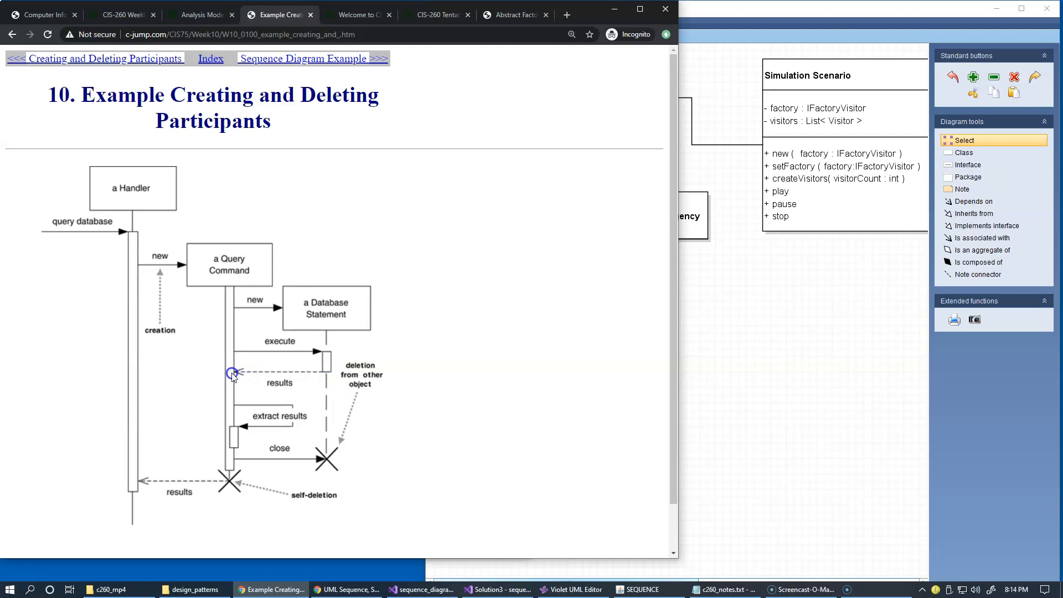
mouse_move(341, 294)
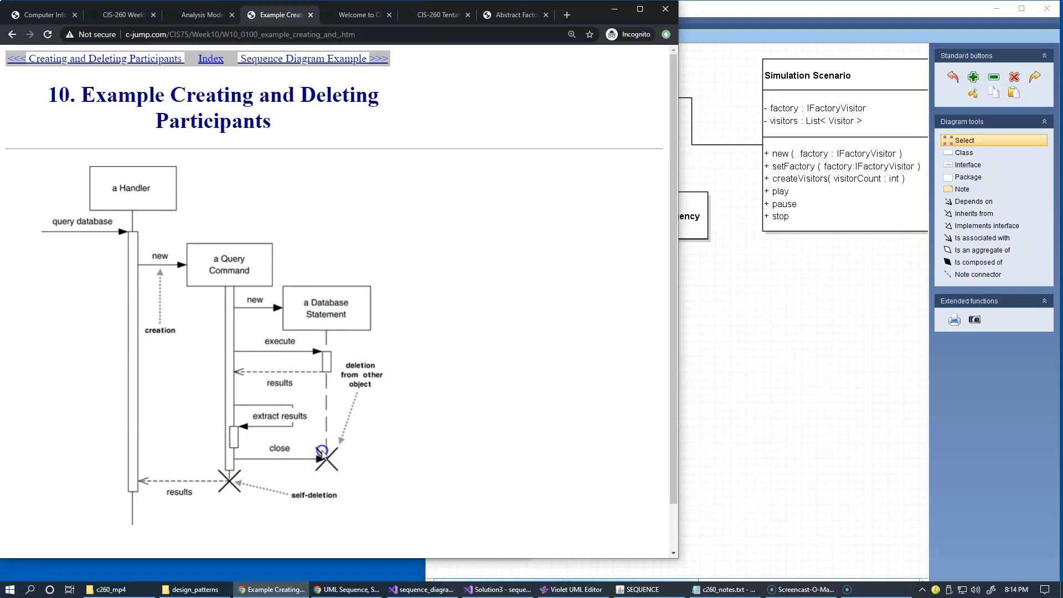
mouse_move(339, 449)
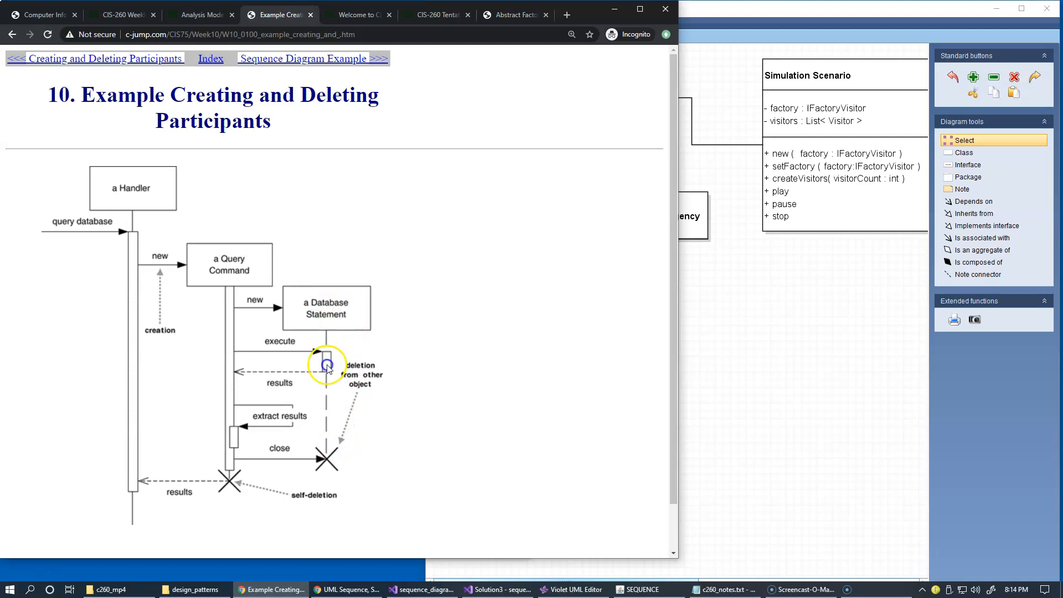
mouse_move(332, 475)
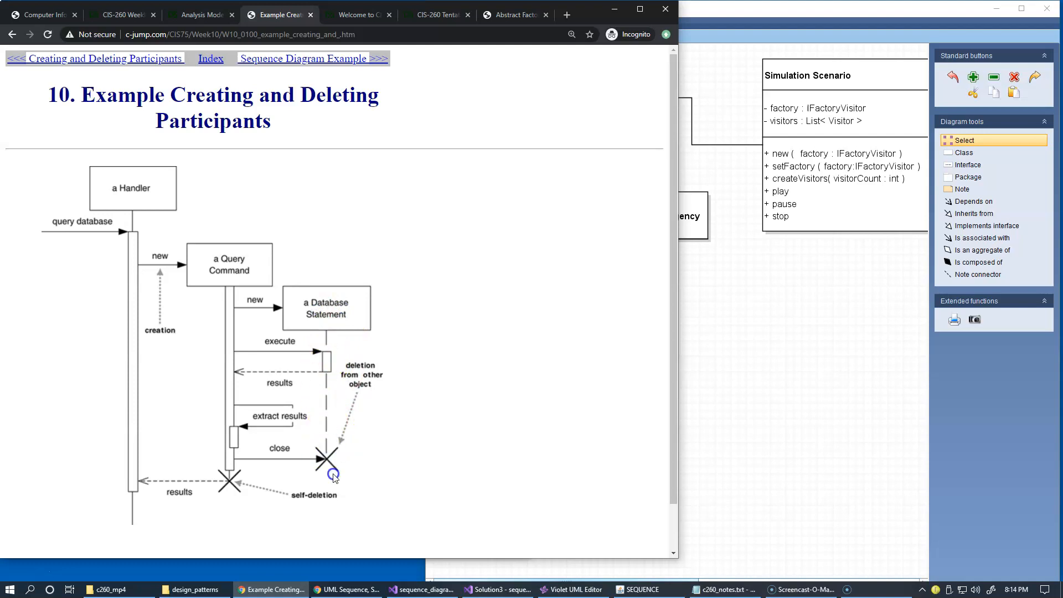
mouse_move(344, 460)
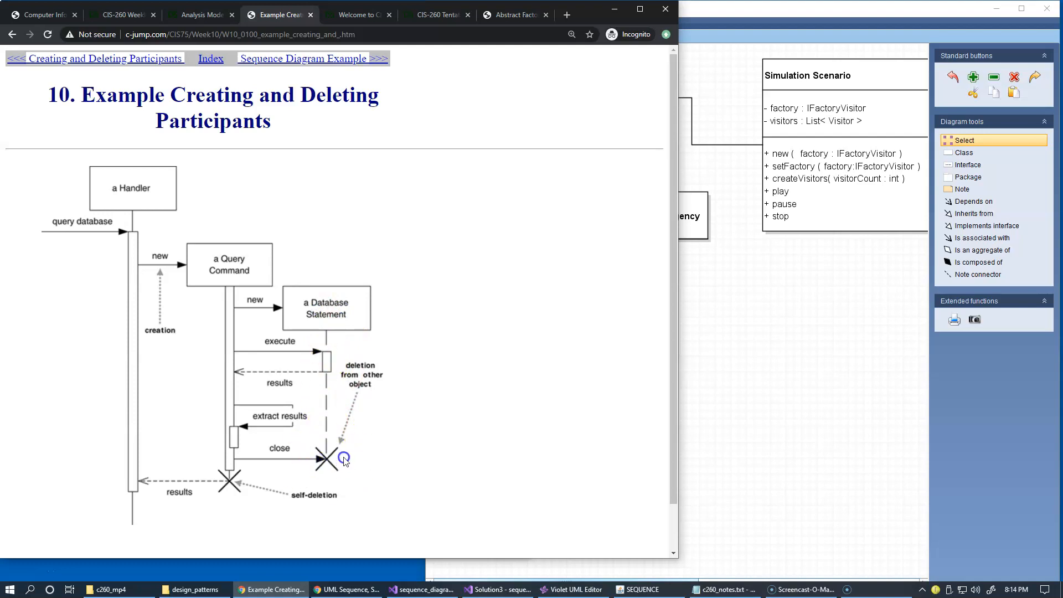
mouse_move(327, 462)
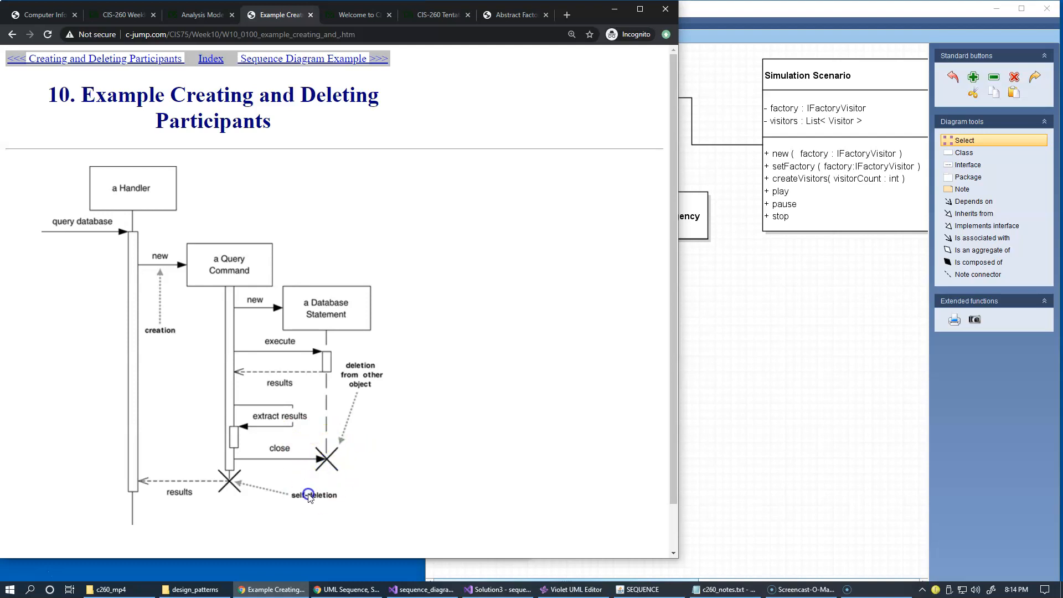
mouse_move(329, 465)
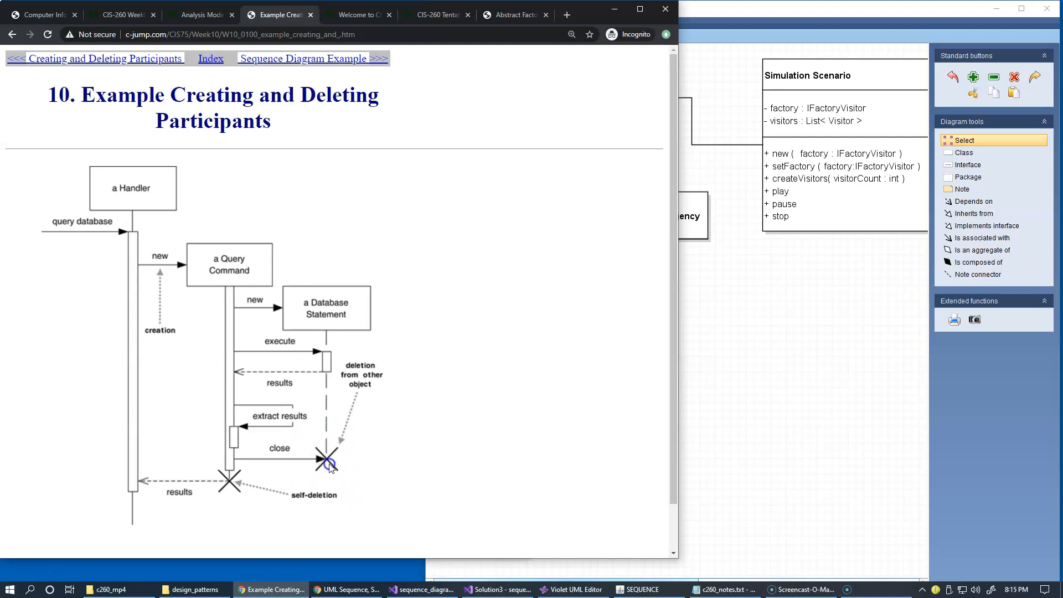
mouse_move(351, 448)
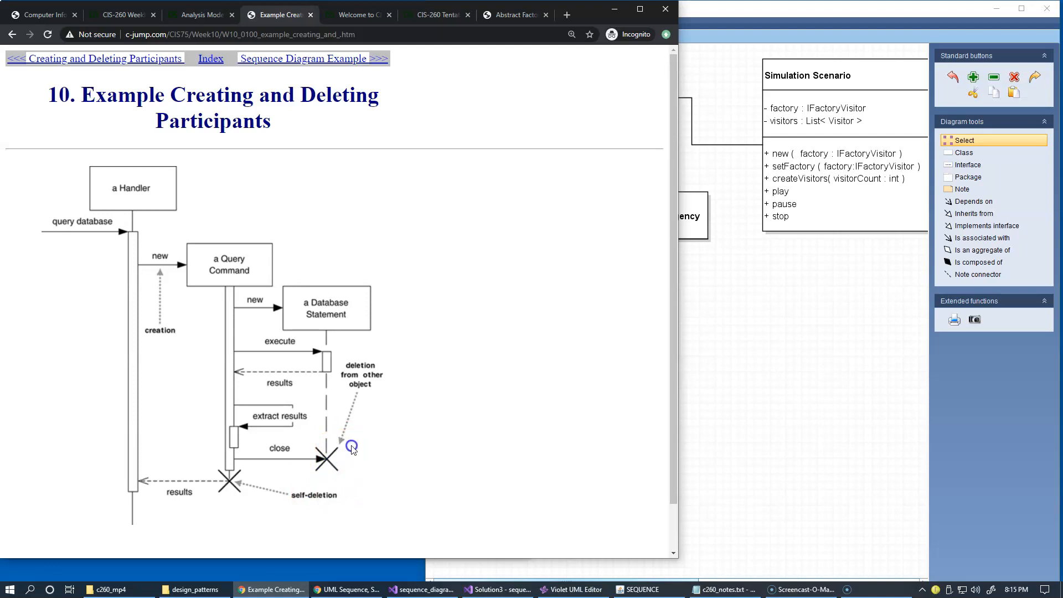
mouse_move(162, 202)
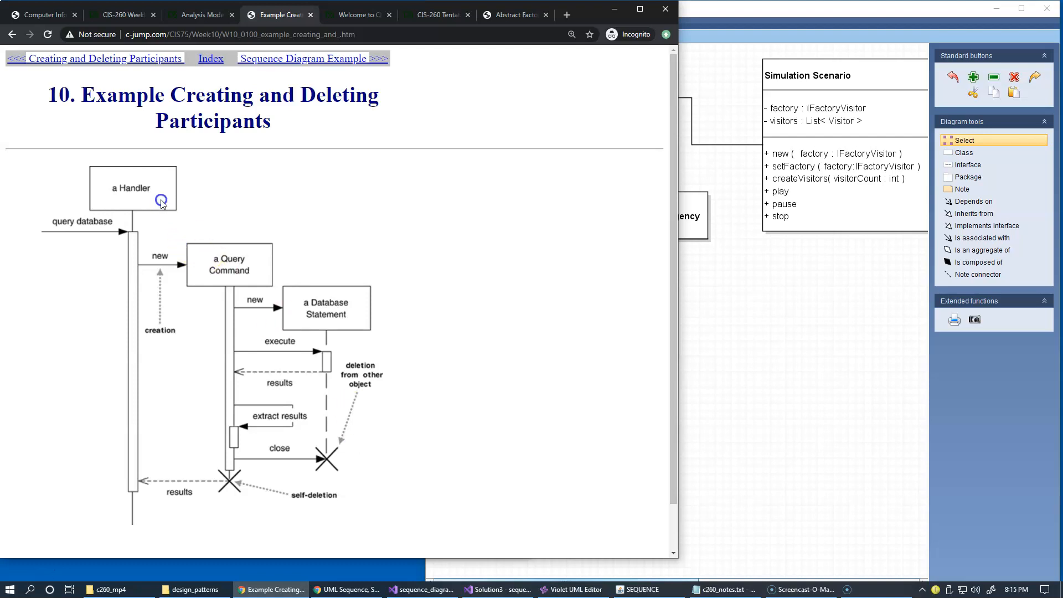
mouse_move(299, 207)
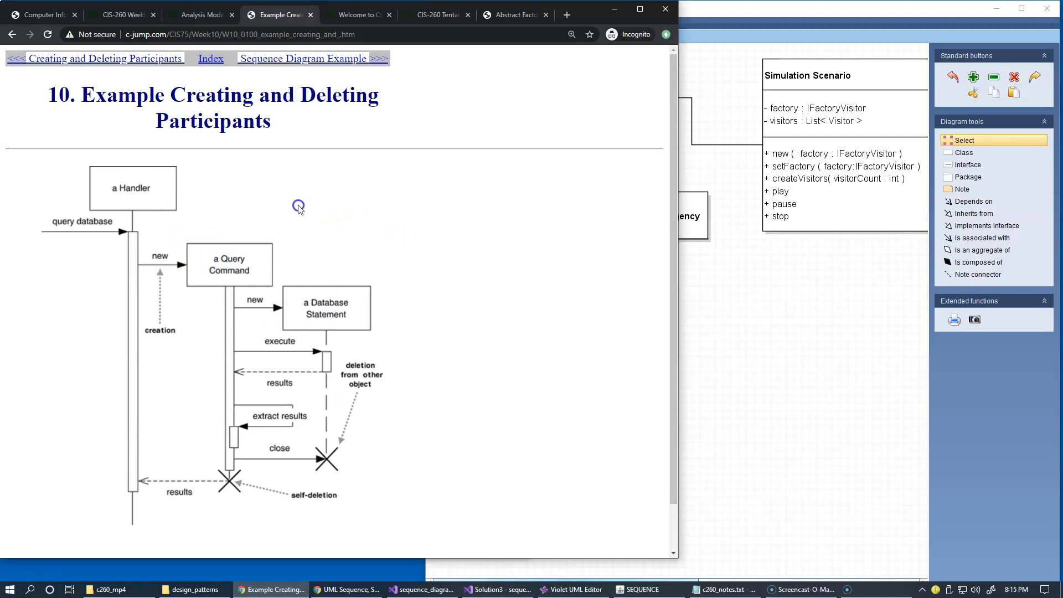
mouse_move(206, 246)
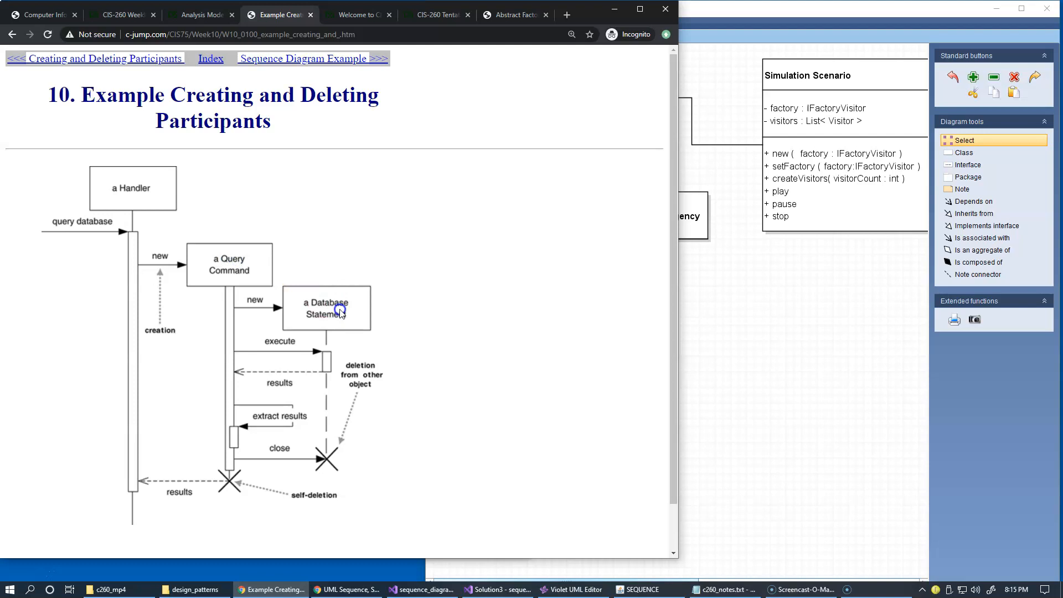
mouse_move(224, 288)
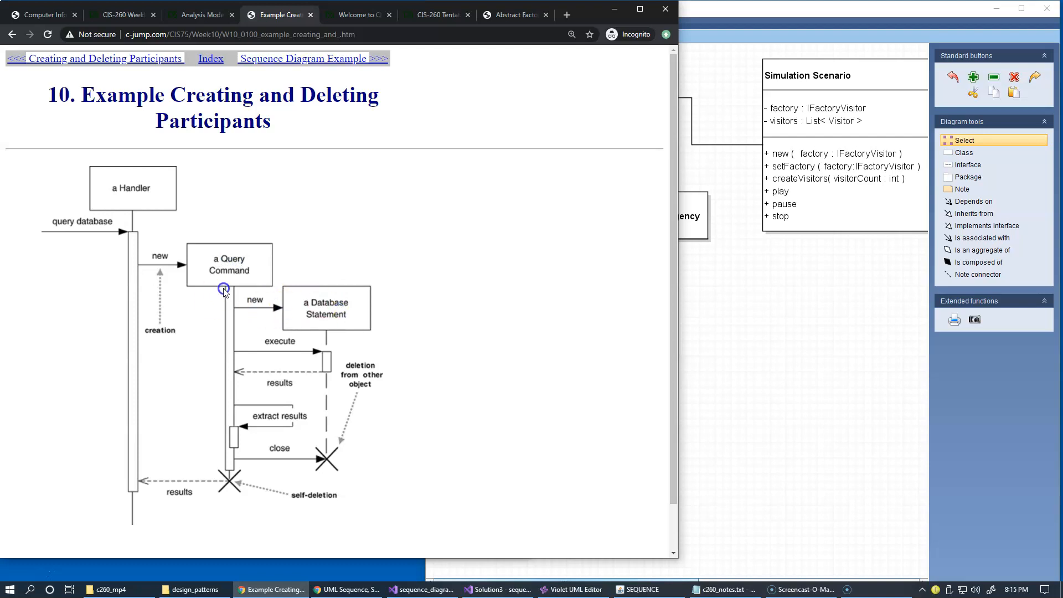
mouse_move(216, 488)
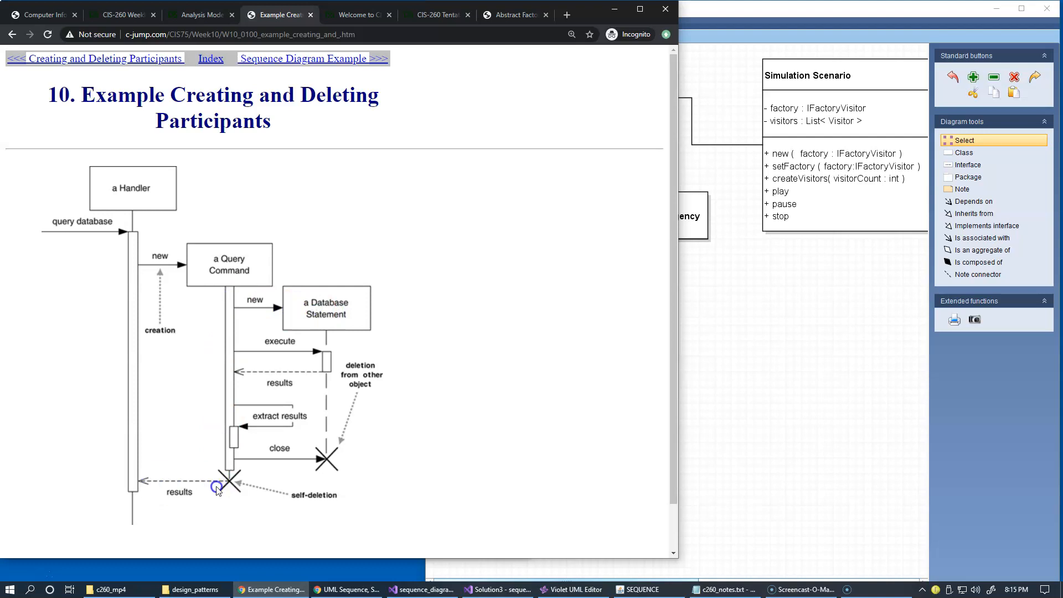
mouse_move(127, 303)
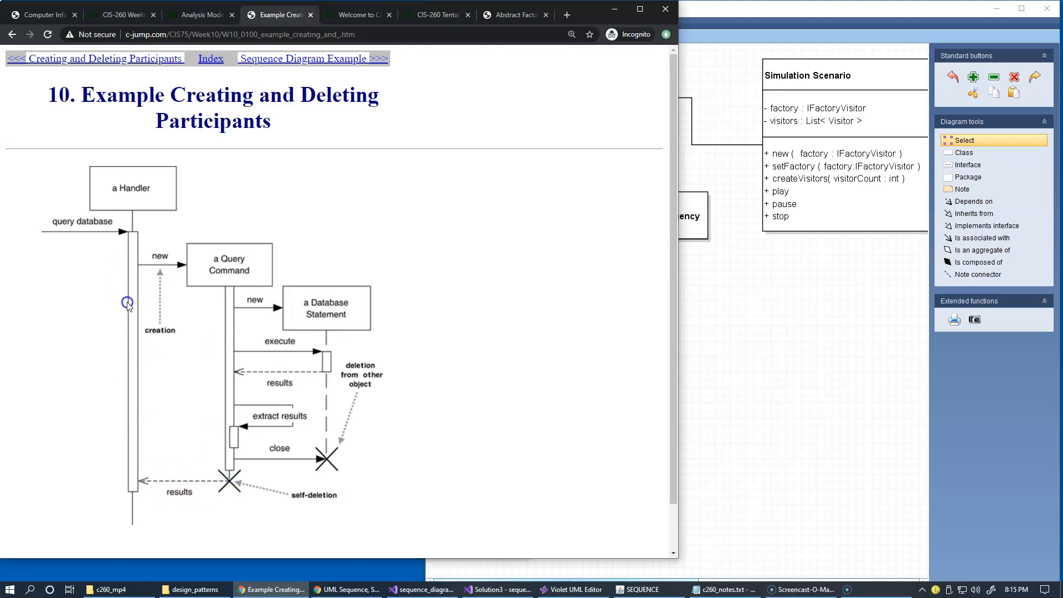
mouse_move(230, 307)
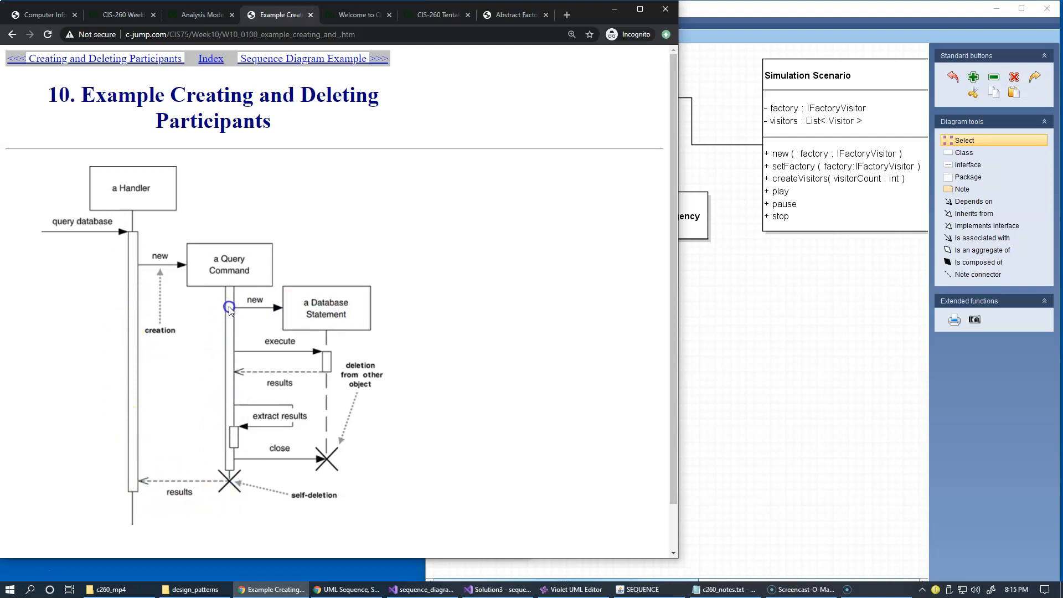
mouse_move(254, 484)
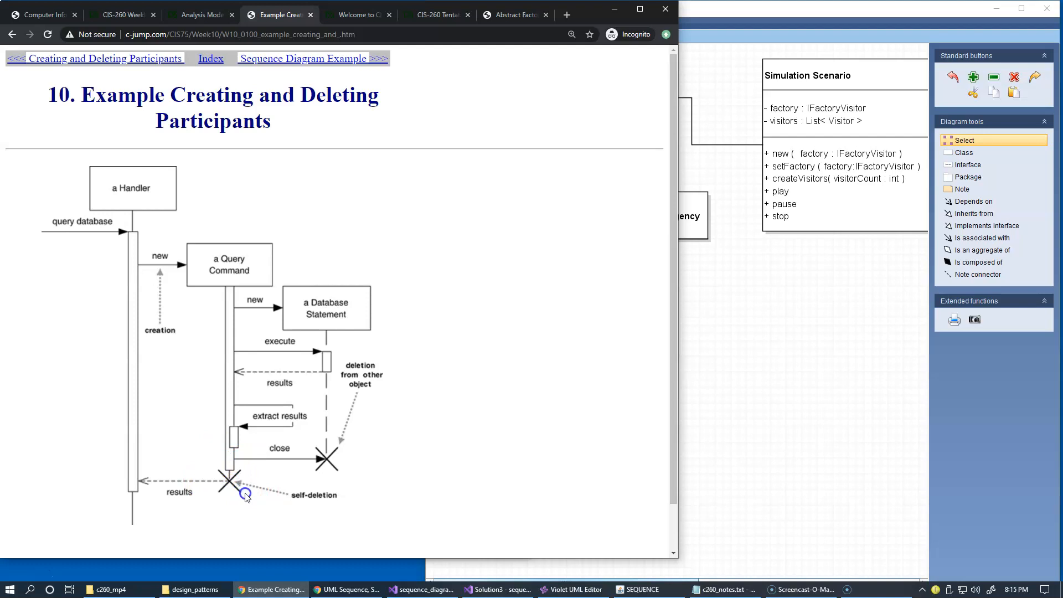
mouse_move(246, 473)
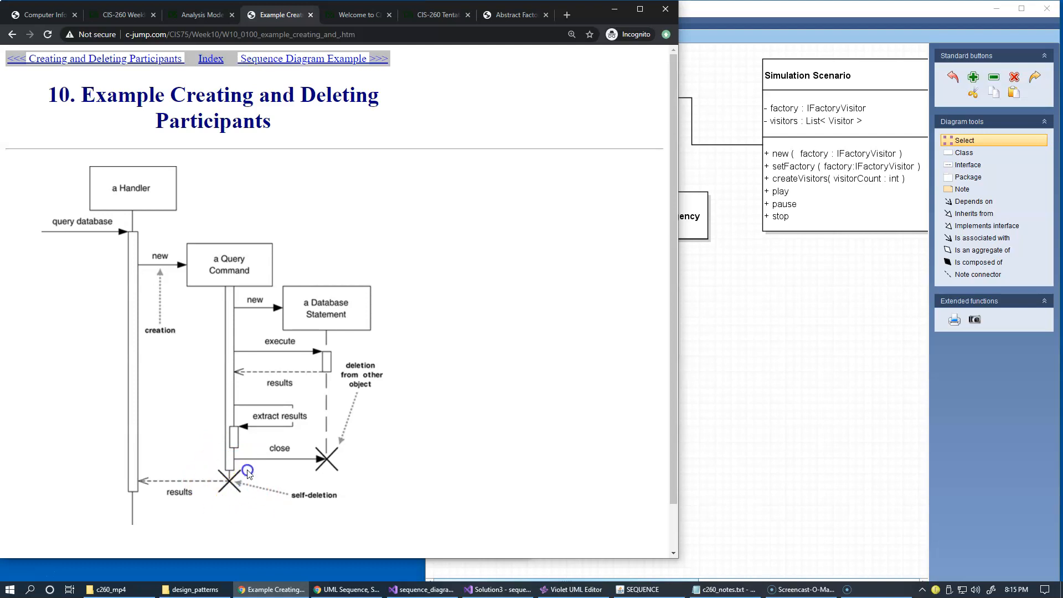
mouse_move(234, 499)
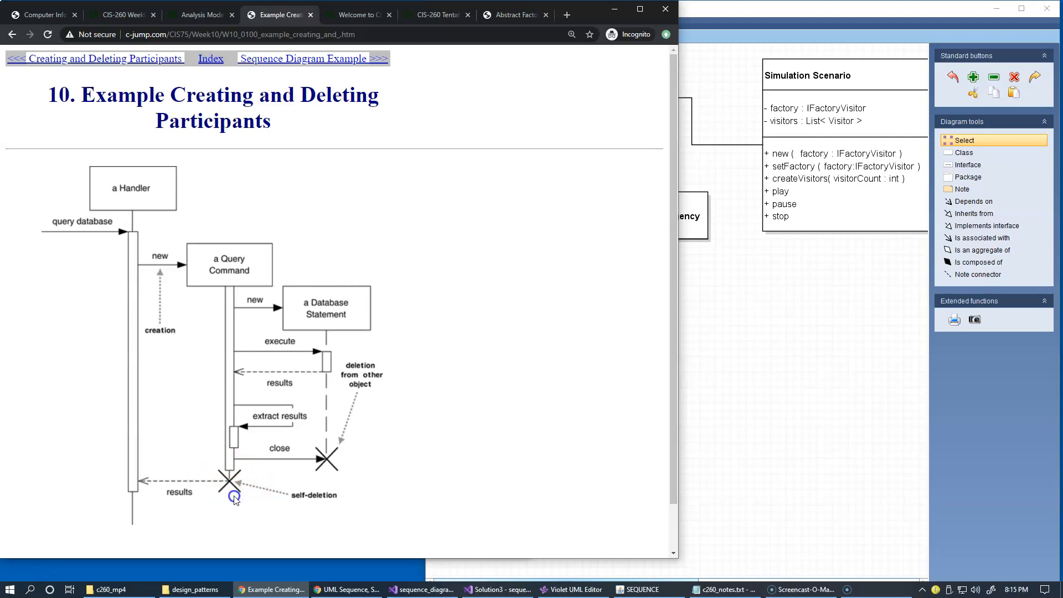
mouse_move(243, 501)
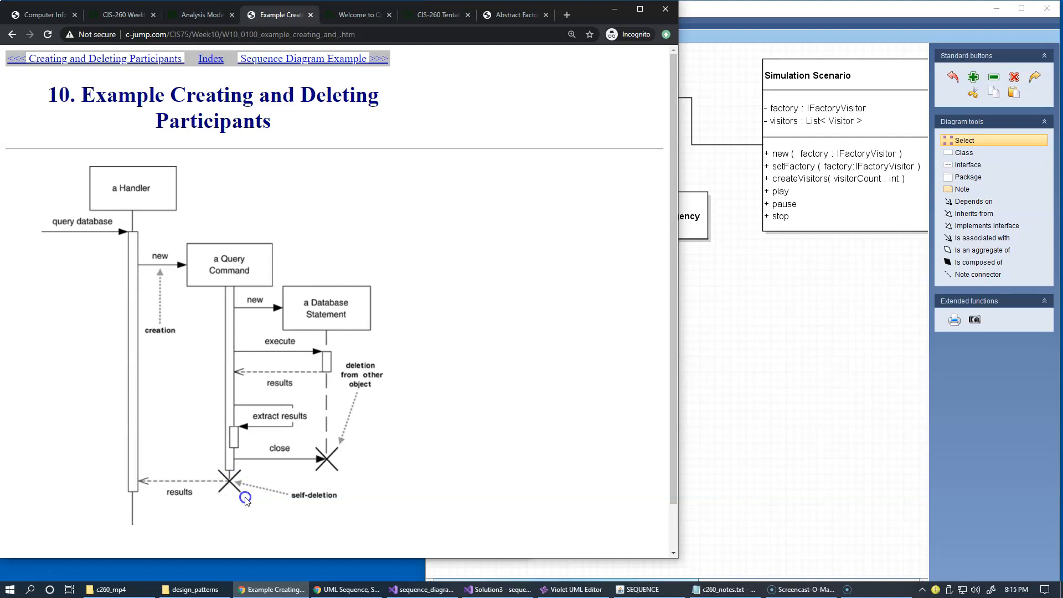
mouse_move(233, 493)
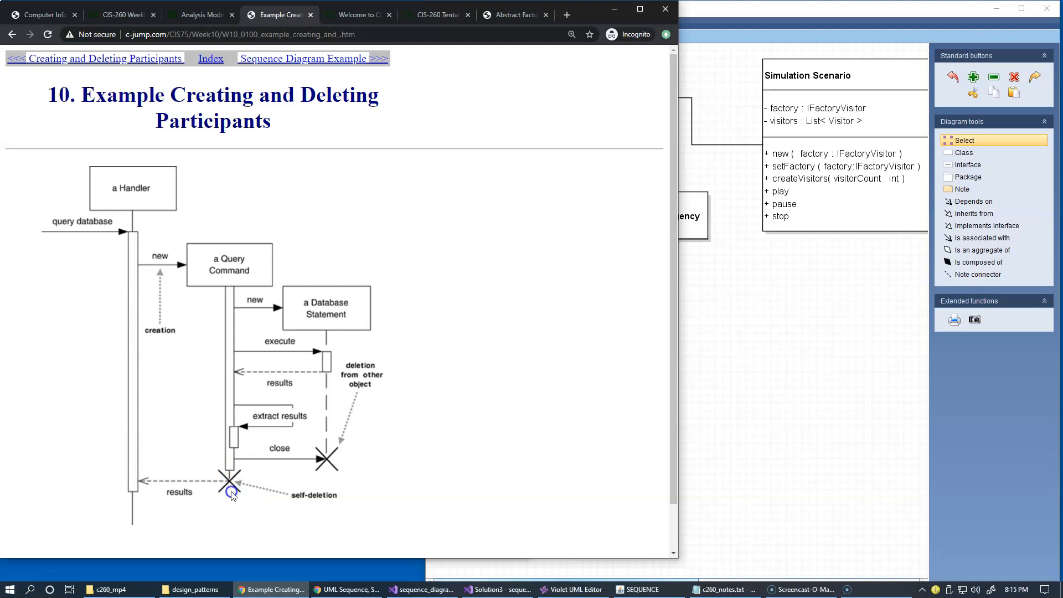
mouse_move(240, 484)
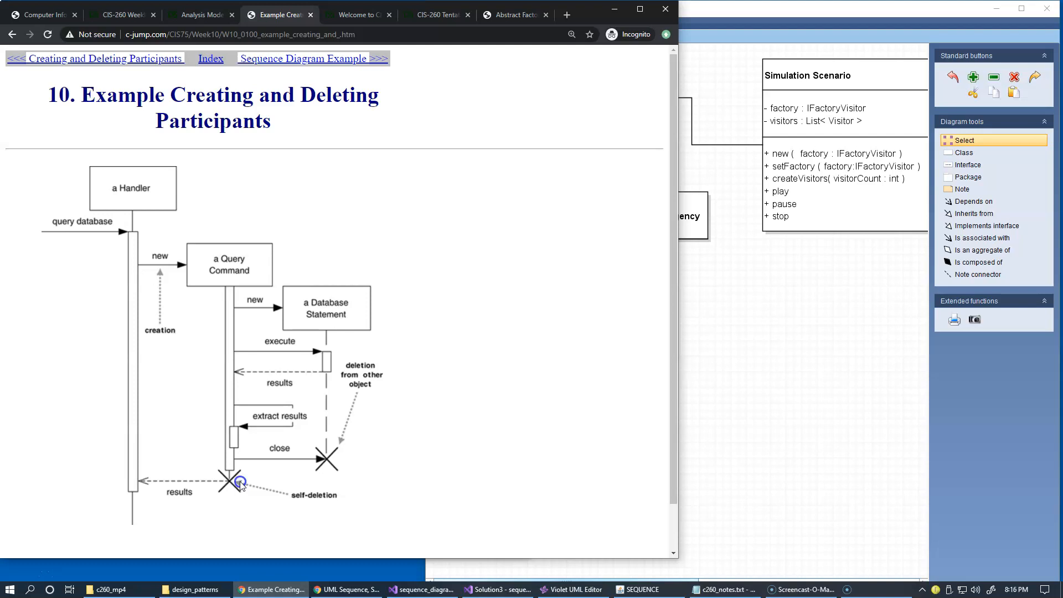
mouse_move(234, 481)
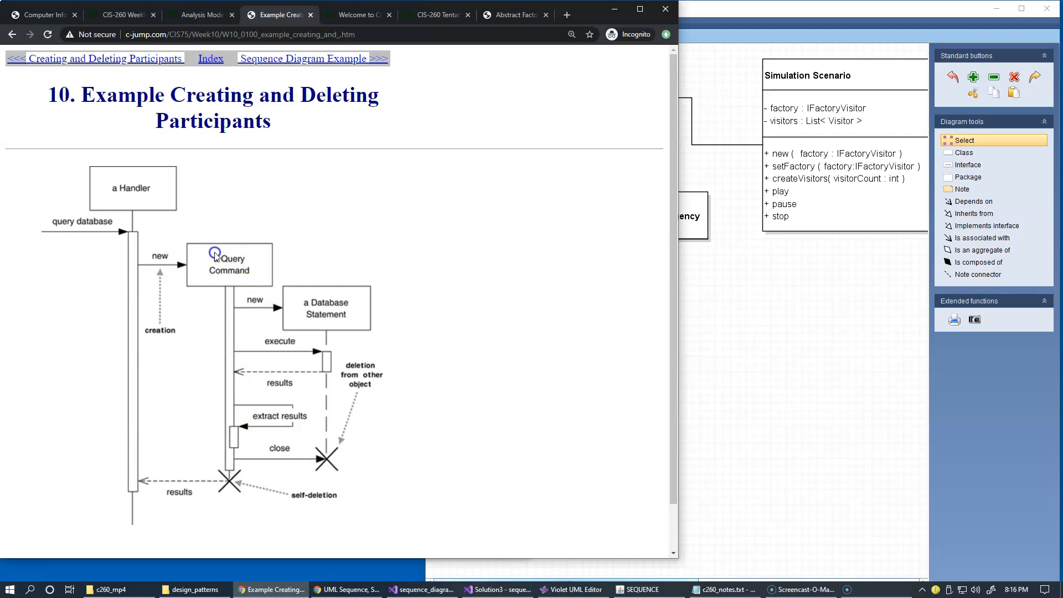
mouse_move(210, 265)
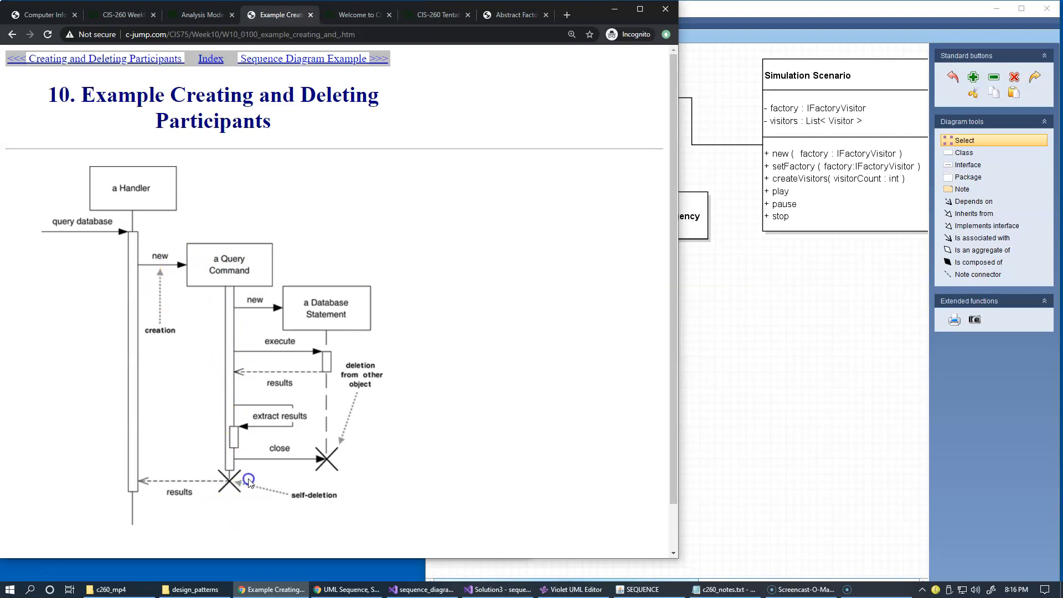
mouse_move(261, 500)
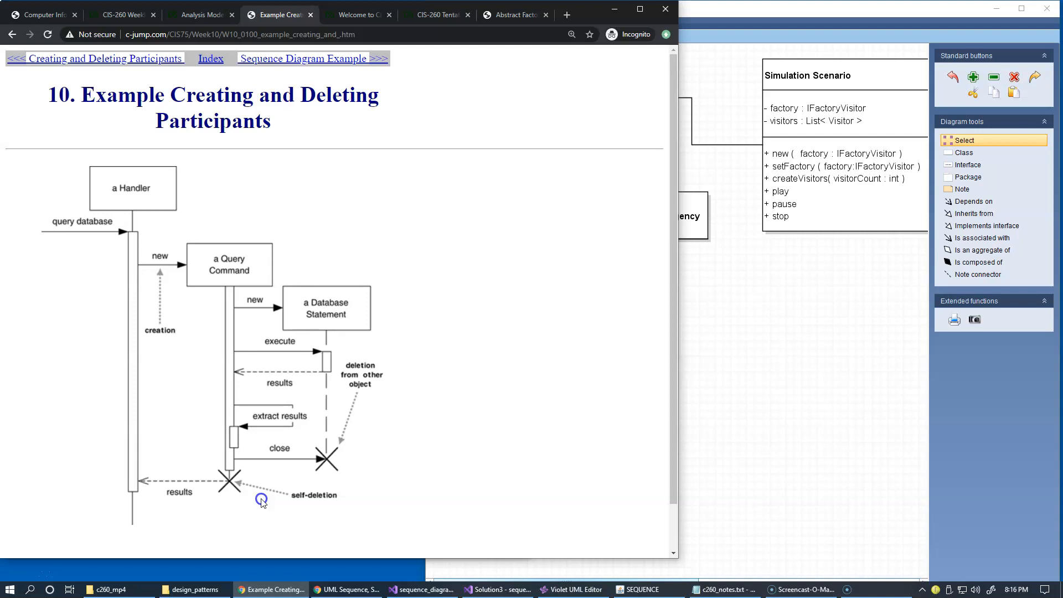
mouse_move(294, 469)
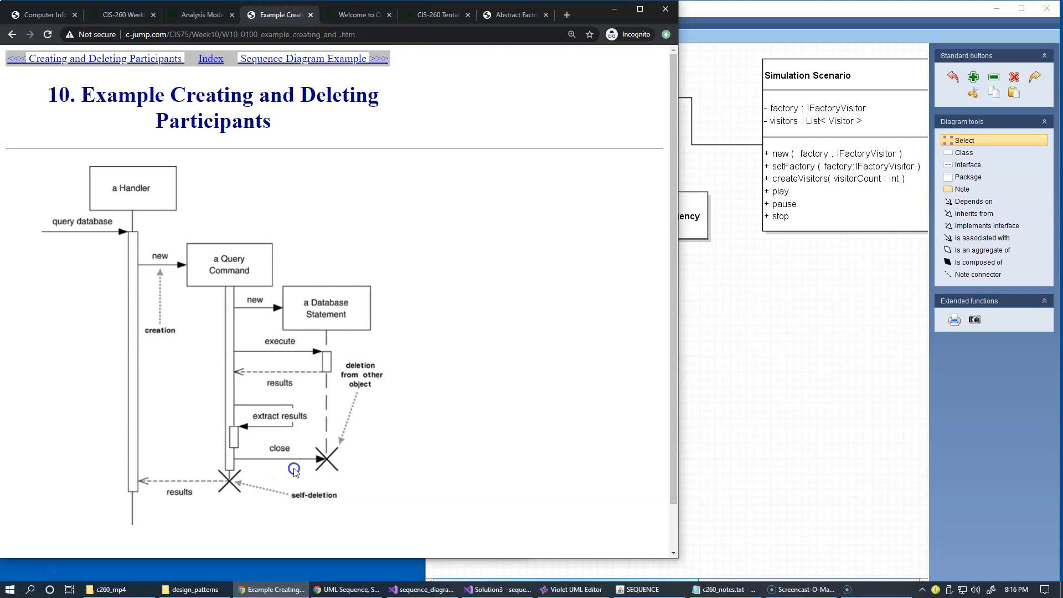